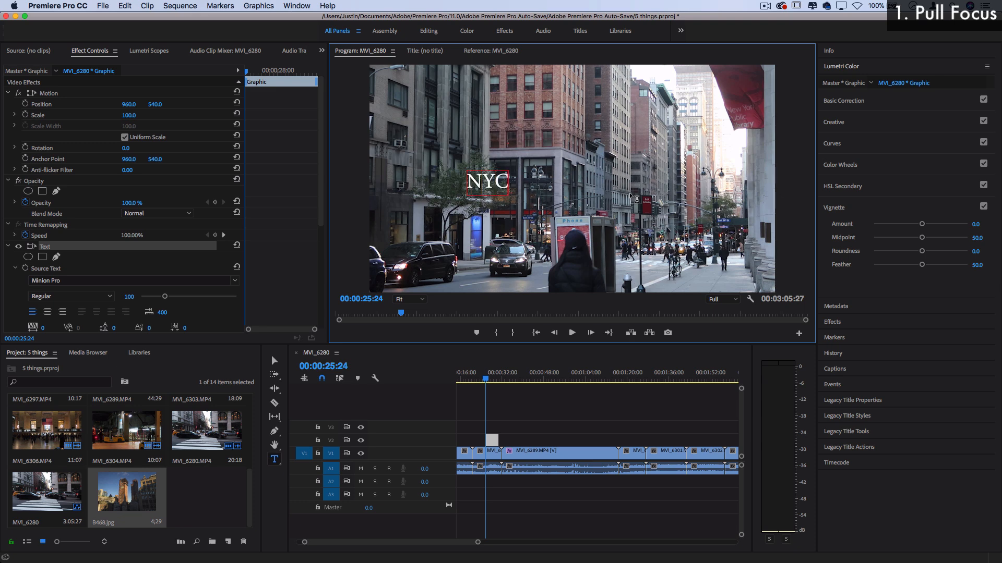
Set the NYC title font to Futura Condensed Medium at size 400
{"action": "left_click", "coordinate": [487, 182]}
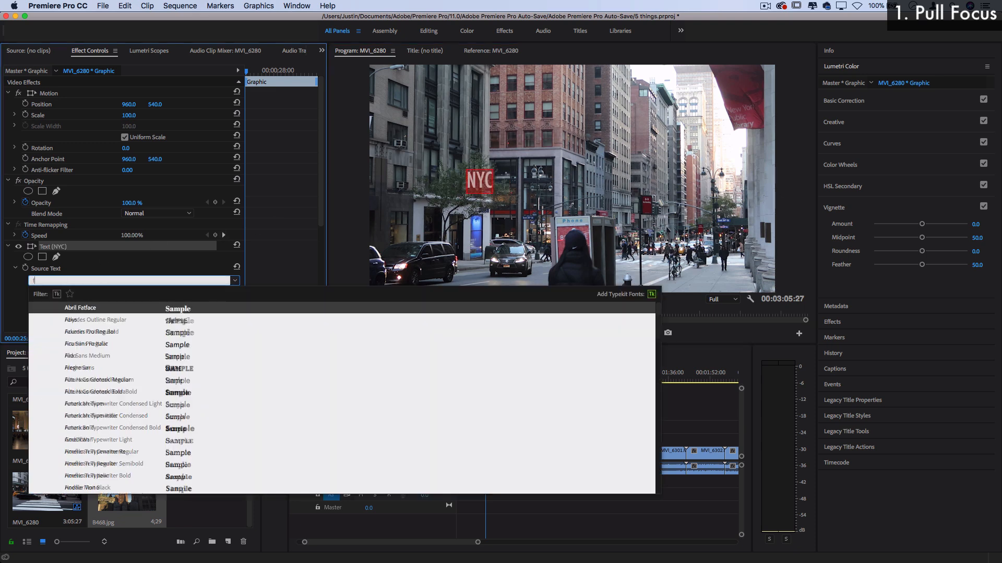
{"action": "type", "text": "futura"}
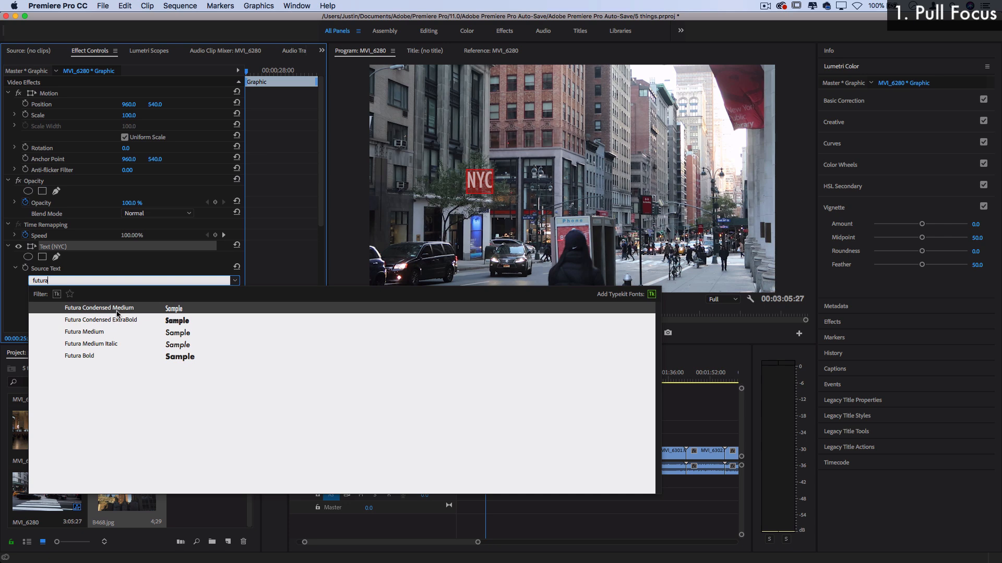
{"action": "left_click", "coordinate": [99, 308]}
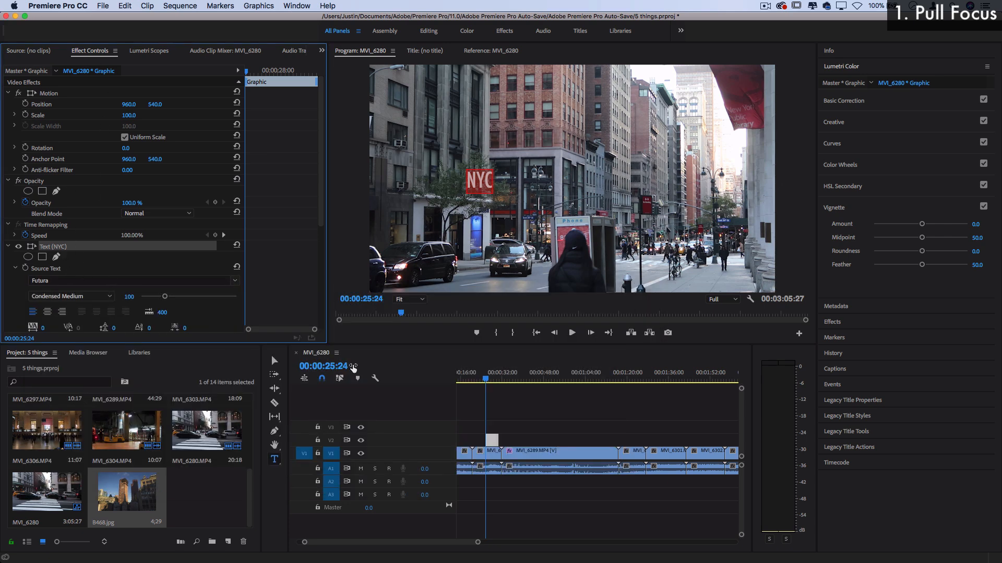
{"action": "left_click_drag", "start_coordinate": [165, 296], "coordinate": [173, 296]}
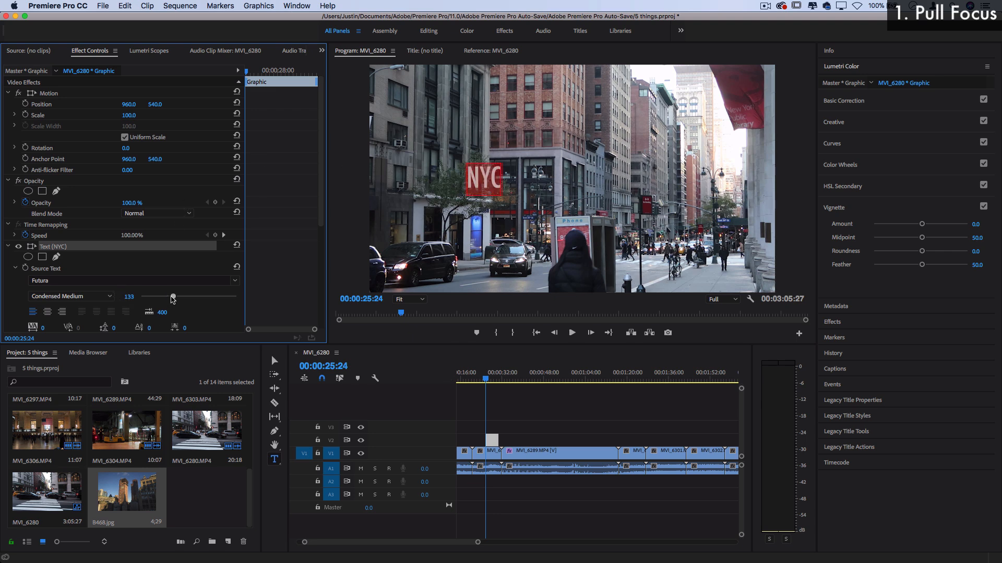
{"action": "left_click_drag", "start_coordinate": [173, 299], "coordinate": [237, 299]}
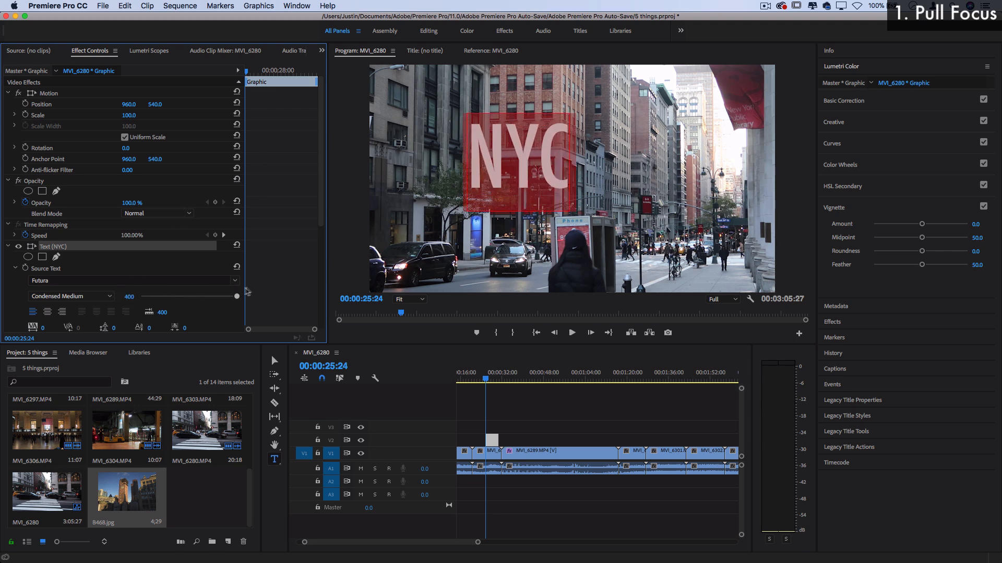
{"action": "left_click", "coordinate": [295, 6]}
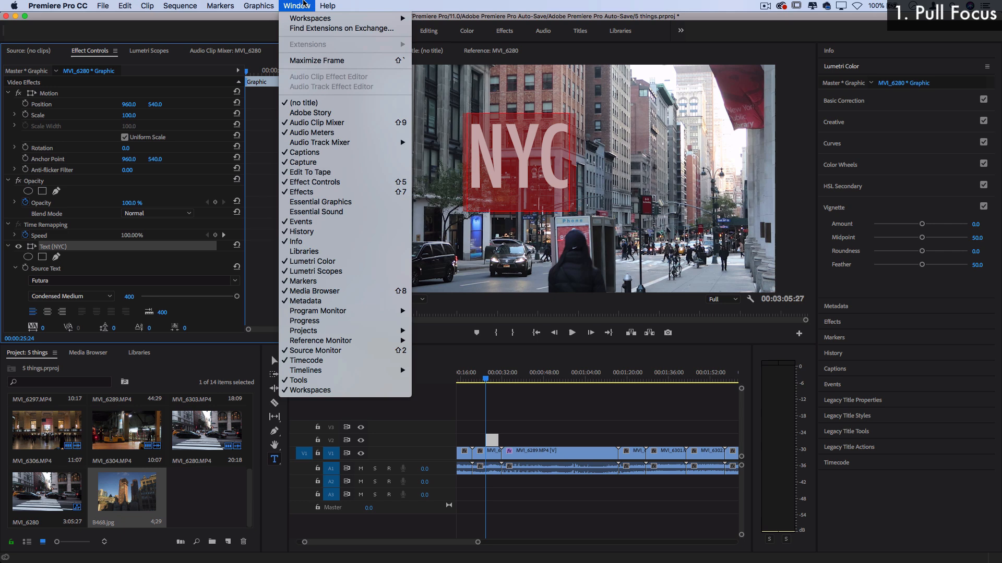
{"action": "mouse_move", "coordinate": [317, 211]}
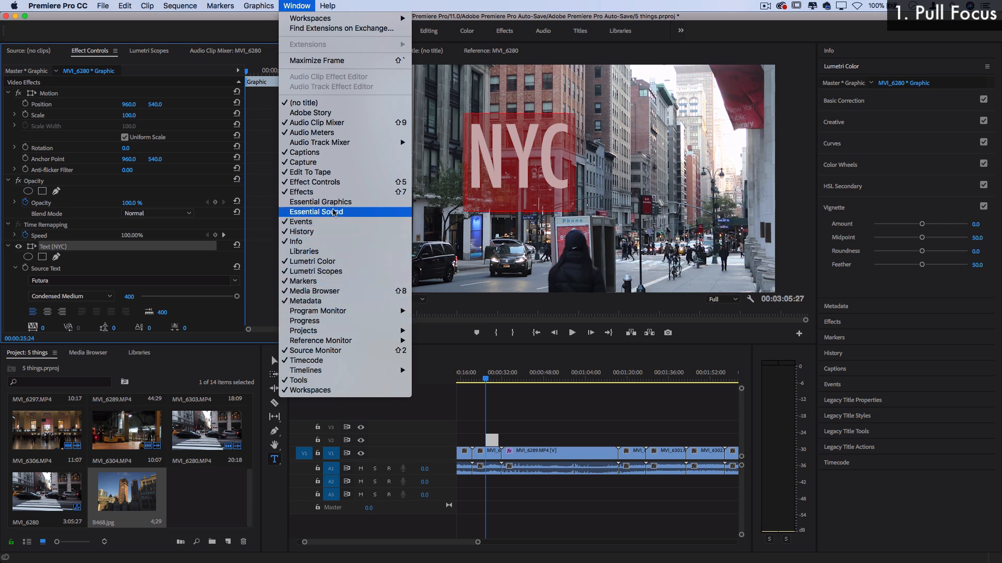
Restyle the NYC title in Essential Graphics as plain white text without the red box
{"action": "left_click", "coordinate": [319, 201]}
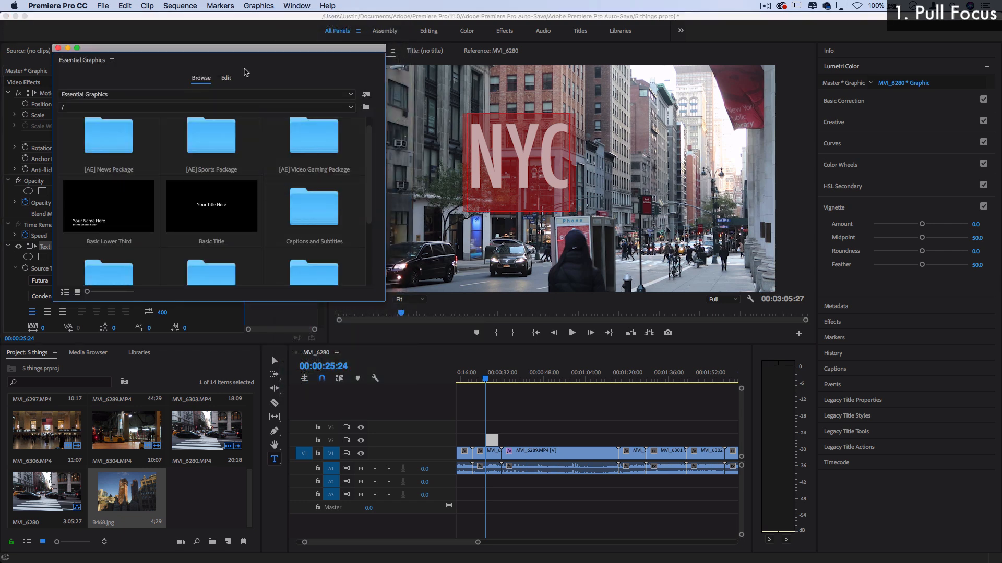
{"action": "left_click", "coordinate": [226, 77]}
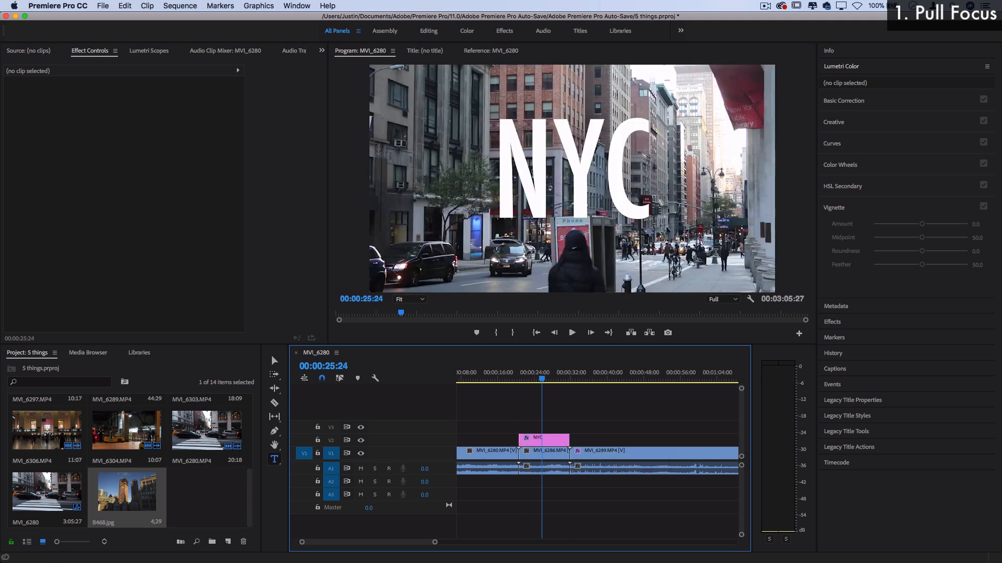
Lower the MVI_6286 street clip's opacity to 70% beneath the title
{"action": "left_click", "coordinate": [572, 332]}
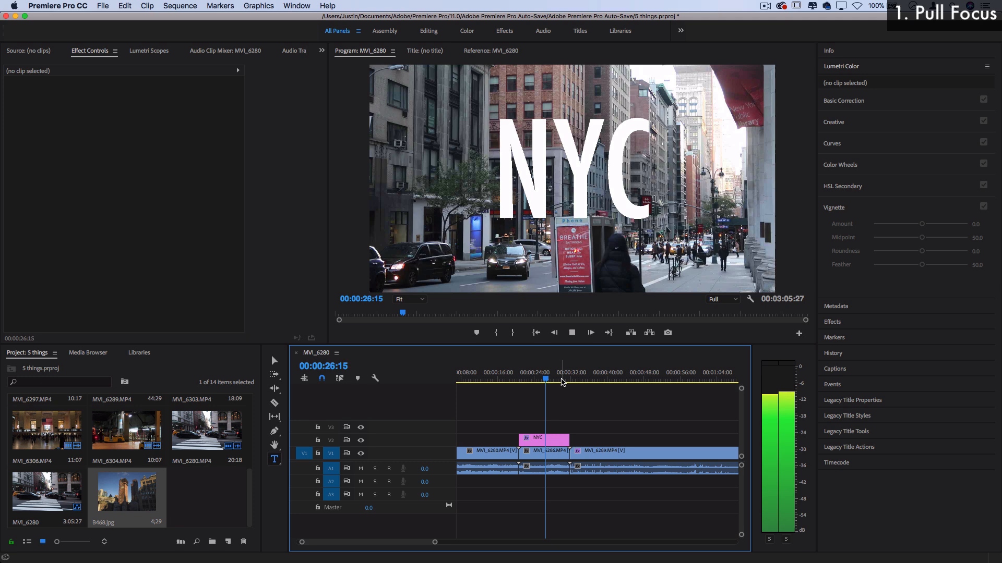
{"action": "left_click", "coordinate": [542, 450]}
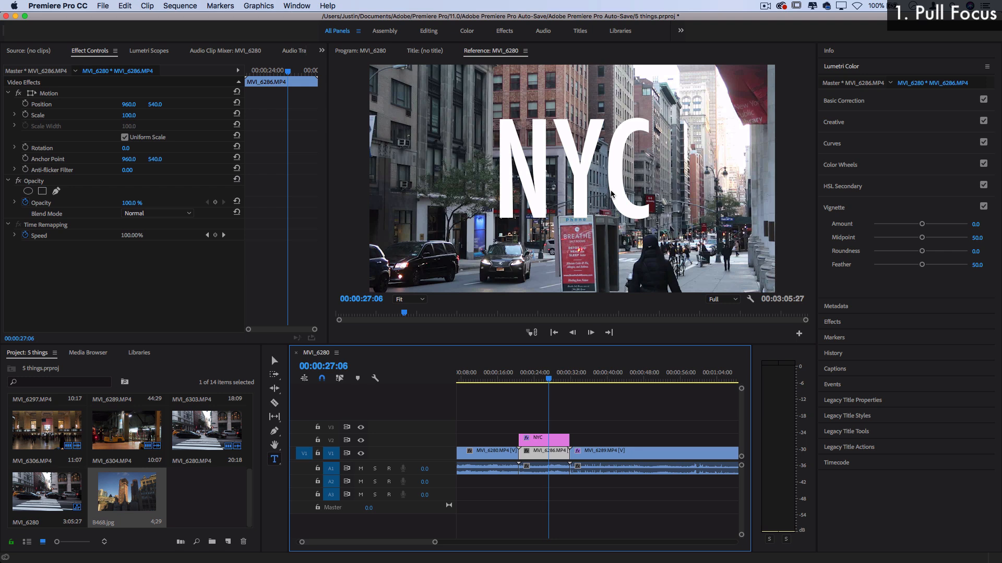
{"action": "mouse_move", "coordinate": [618, 384]}
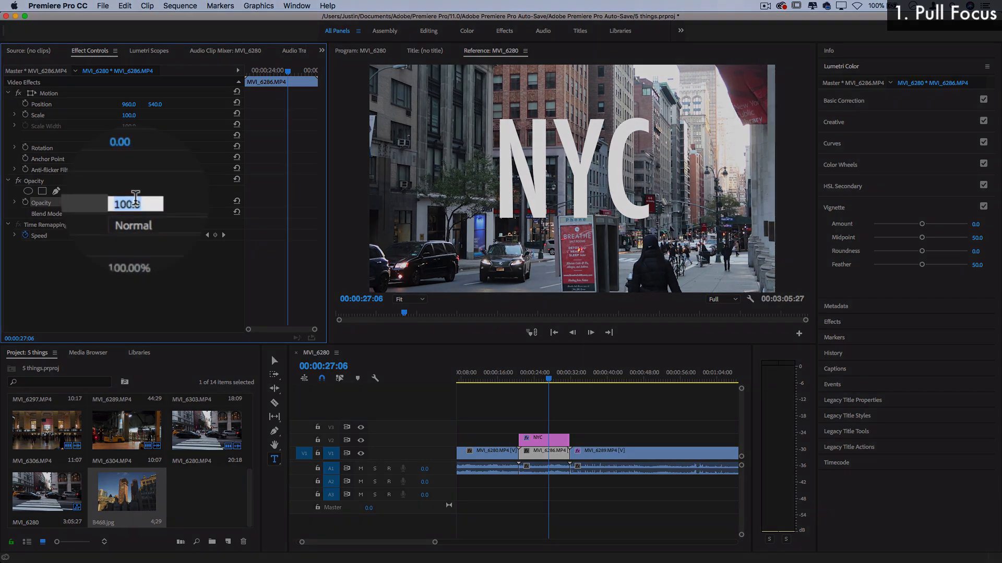
{"action": "type", "text": "70"}
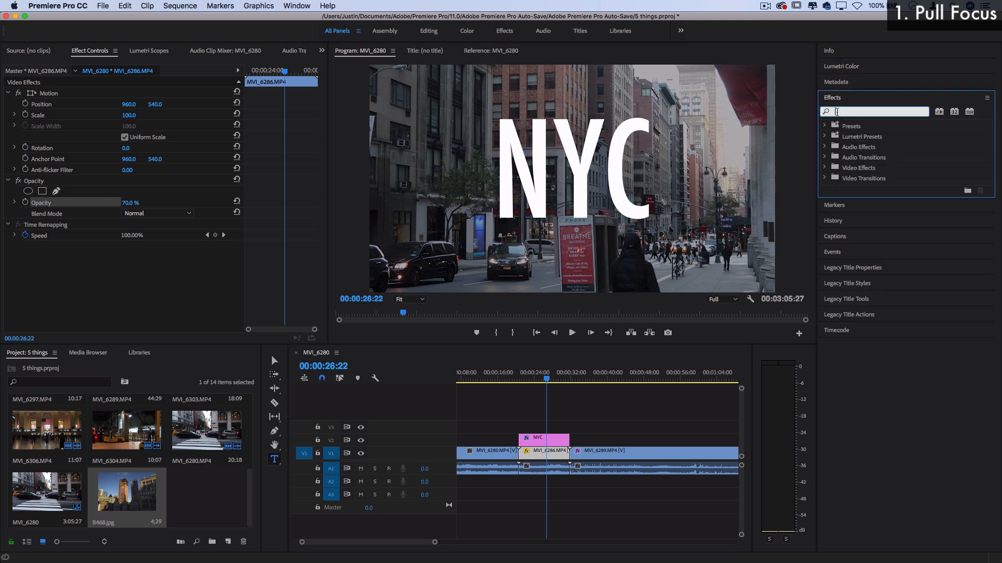
Apply a Gaussian Blur with blurriness 32 to the MVI_6286 street clip
{"action": "type", "text": "gaussi"}
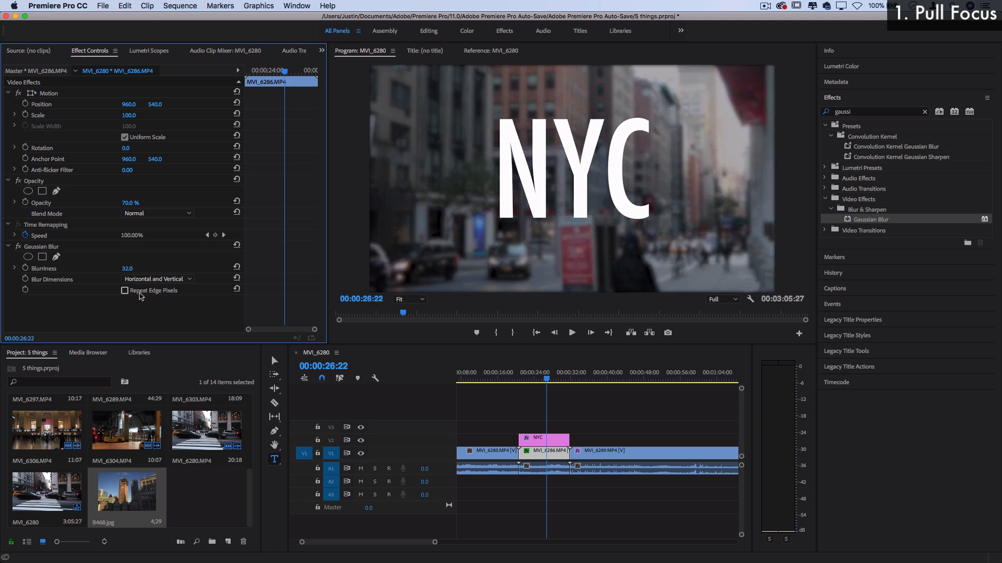
{"action": "left_click", "coordinate": [125, 291]}
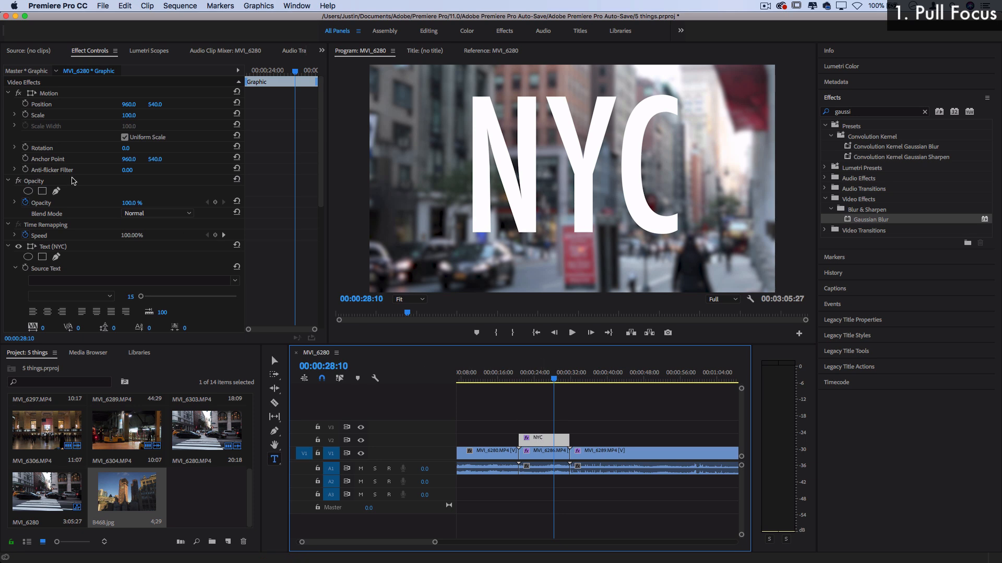
Set the NYC title's blend mode to Overlay and its text size to 550
{"action": "left_click", "coordinate": [156, 213]}
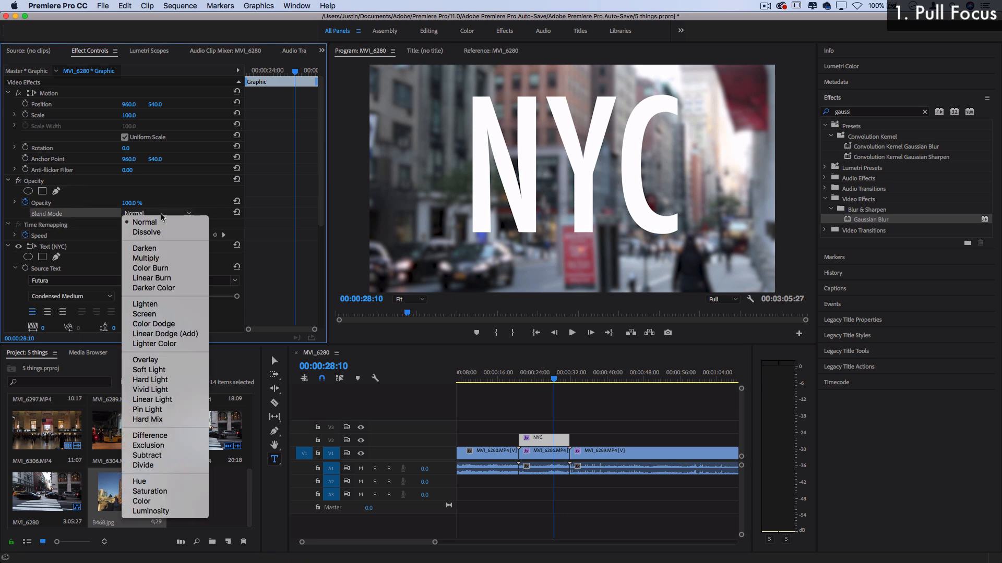
{"action": "left_click", "coordinate": [145, 360]}
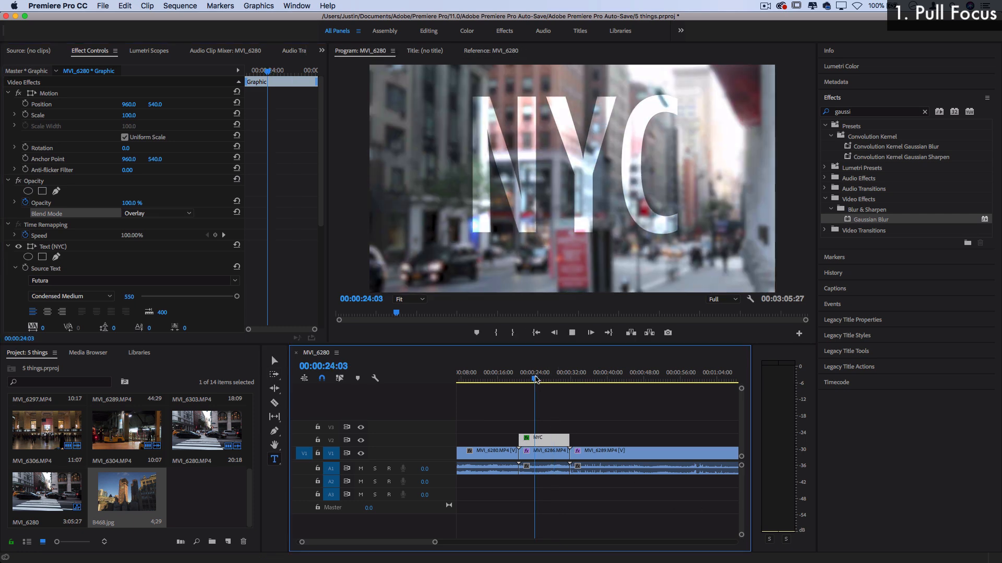
{"action": "left_click", "coordinate": [589, 332]}
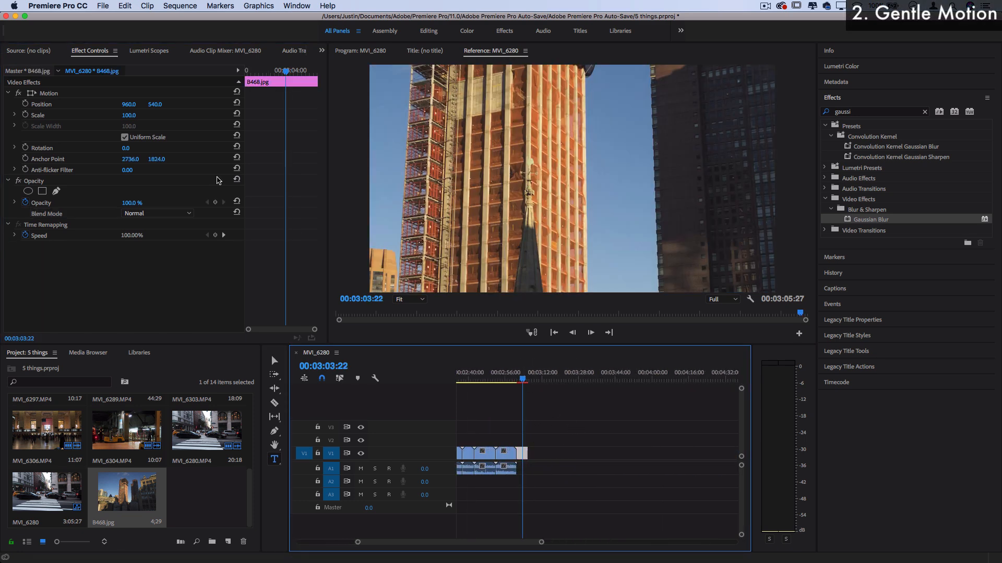
Keyframe the B468.jpg photo's scale from 43 at its start to 38 near the end
{"action": "type", "text": "38.0"}
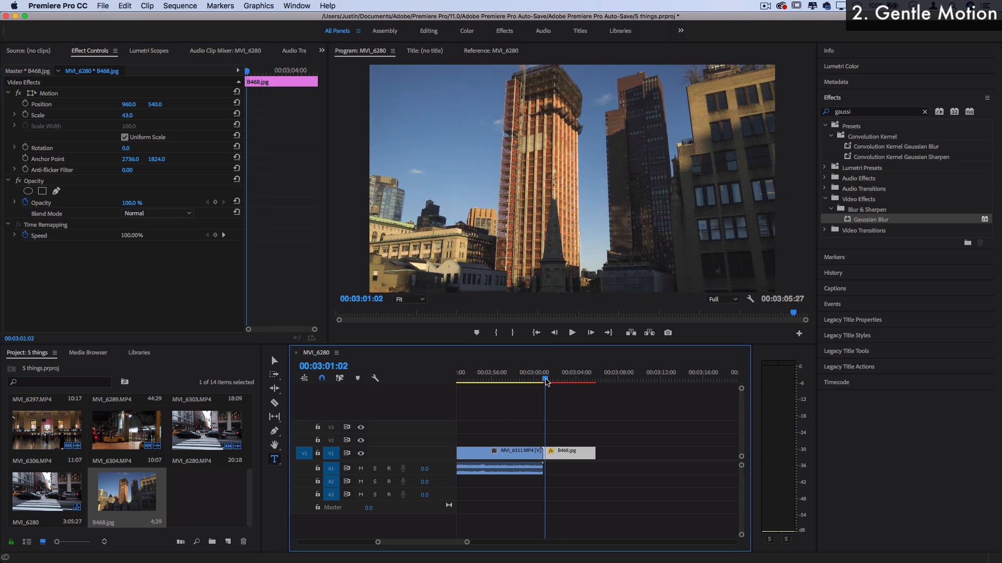
{"action": "left_click", "coordinate": [571, 333]}
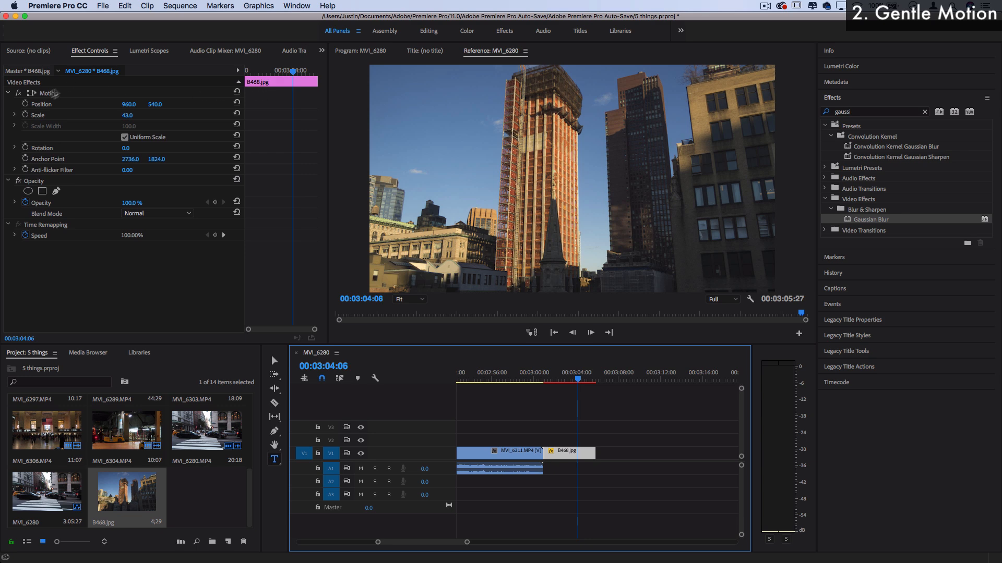
{"action": "left_click", "coordinate": [37, 115]}
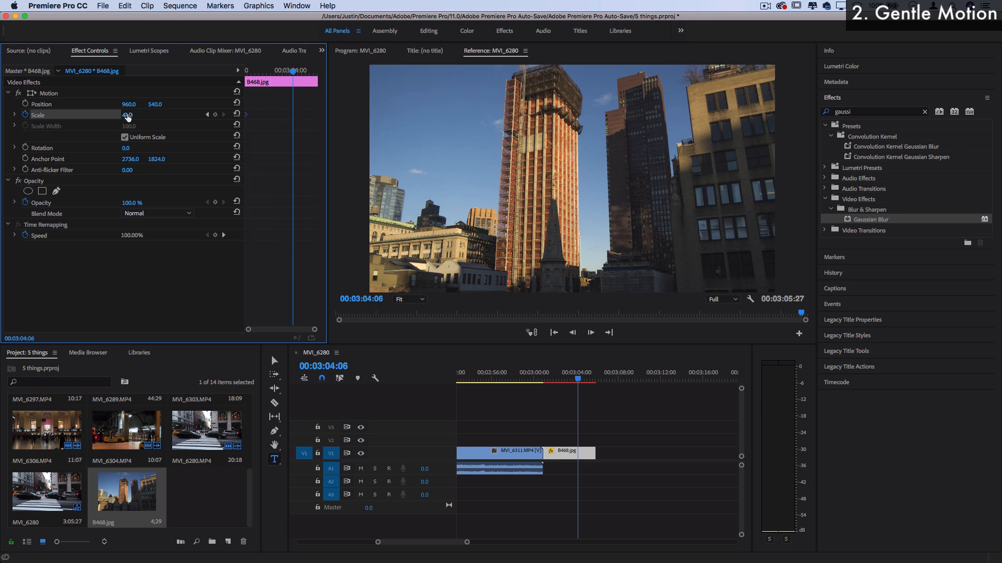
{"action": "double_click", "coordinate": [128, 114]}
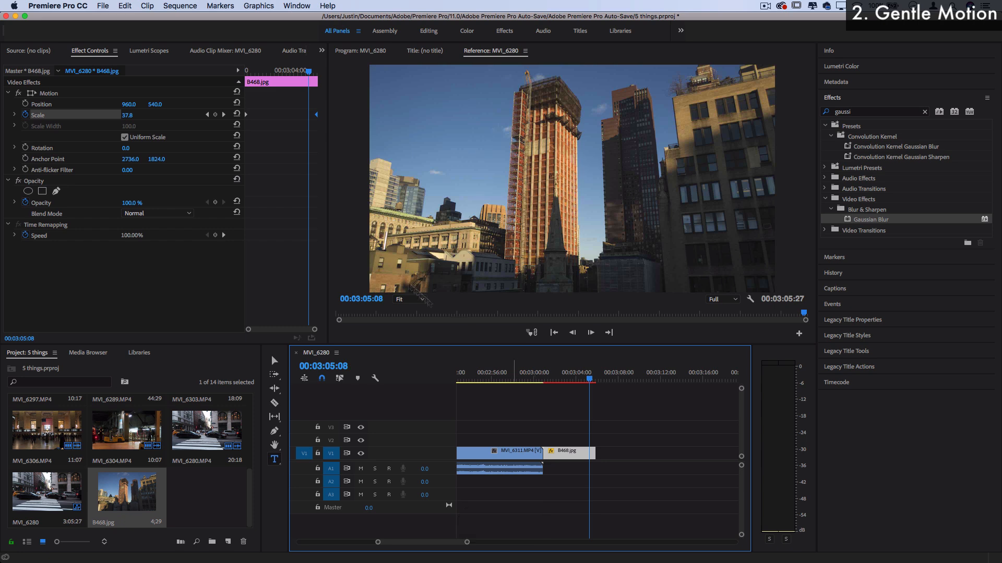
Apply Ease In to the building photo's final Scale keyframe
{"action": "right_click", "coordinate": [316, 116]}
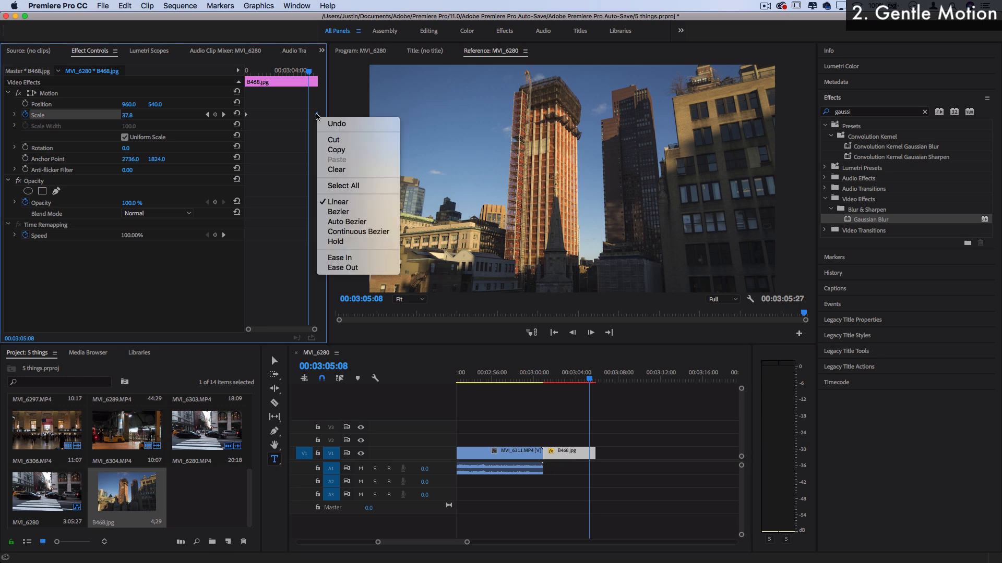
{"action": "mouse_move", "coordinate": [347, 231]}
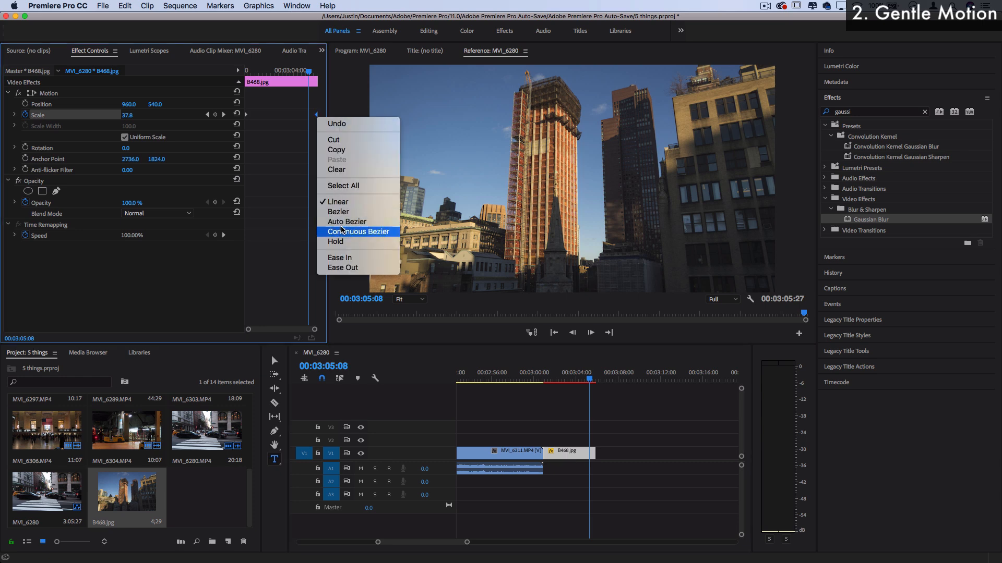
{"action": "mouse_move", "coordinate": [338, 202]}
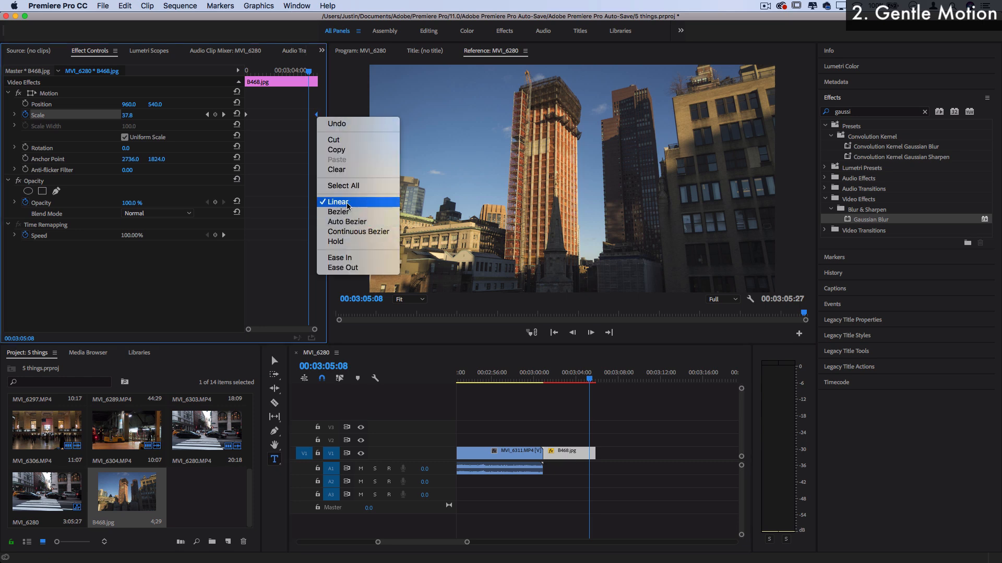
{"action": "mouse_move", "coordinate": [342, 257]}
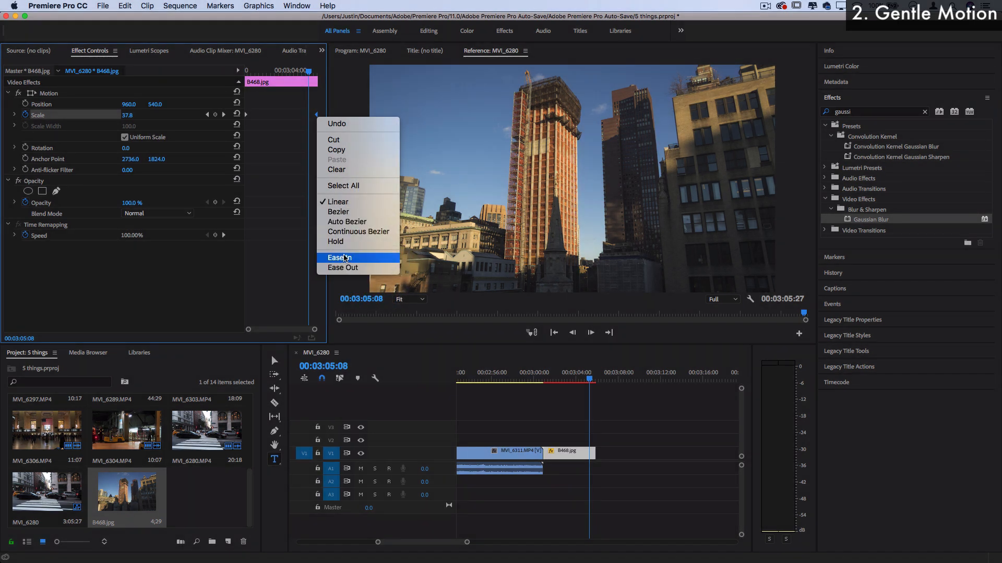
{"action": "left_click", "coordinate": [339, 258]}
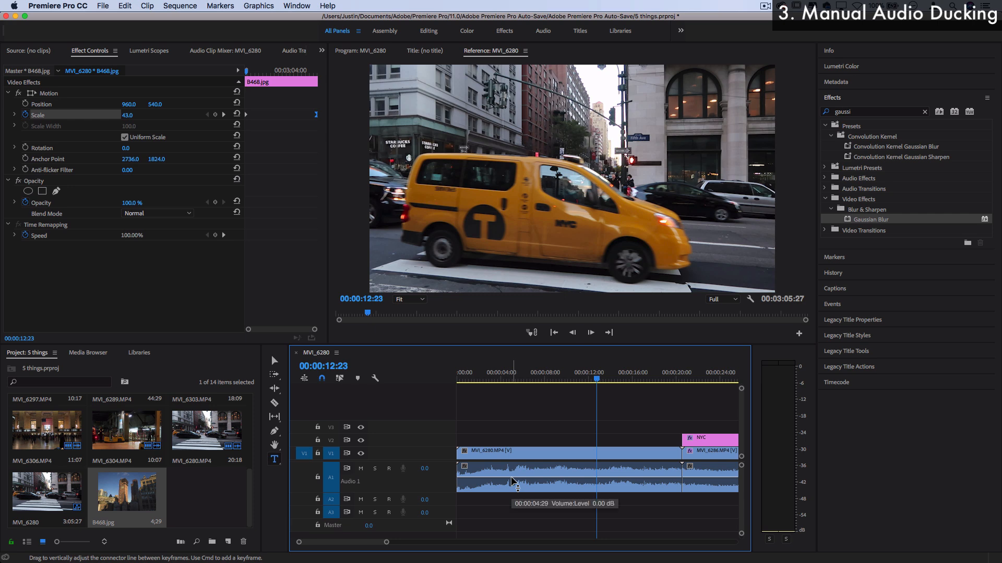
Expand A1 and adjust the street clip's volume line, with its audio loaded for preview
{"action": "left_click_drag", "start_coordinate": [516, 487], "coordinate": [516, 476]}
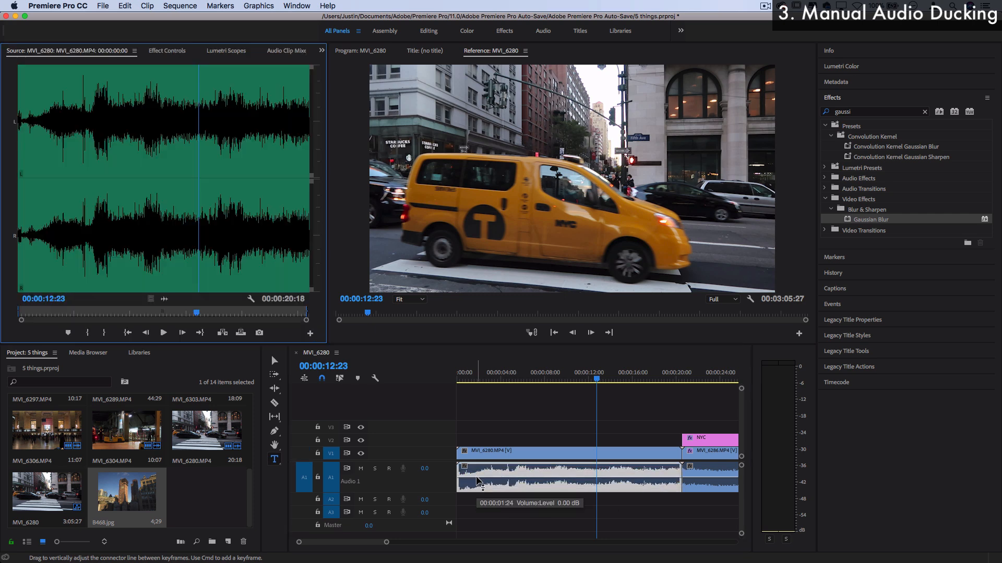
{"action": "mouse_move", "coordinate": [523, 484]}
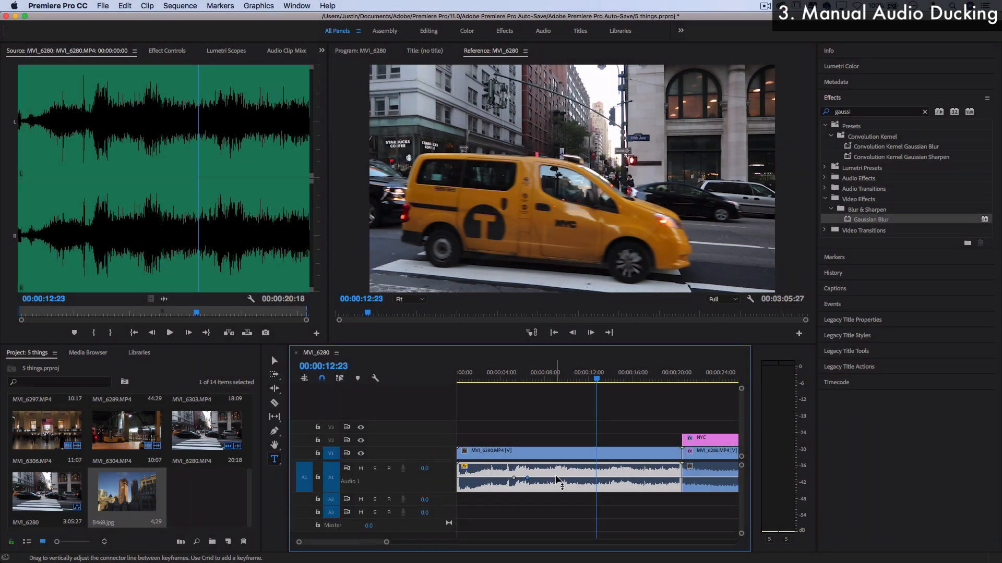
Duck the A1 street audio with volume keyframes where the A2 clip plays
{"action": "left_click_drag", "start_coordinate": [527, 478], "coordinate": [526, 487]}
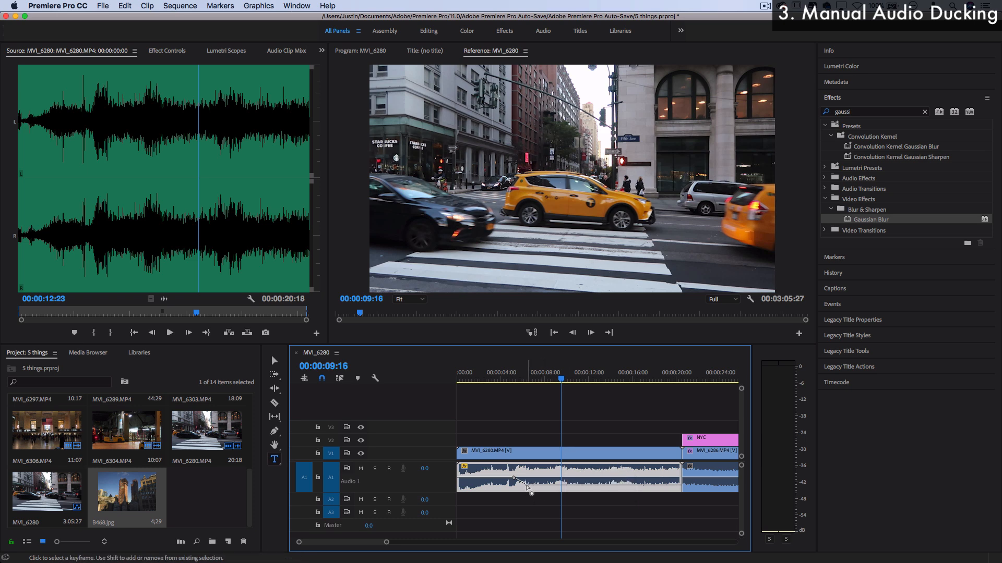
{"action": "left_click", "coordinate": [169, 332]}
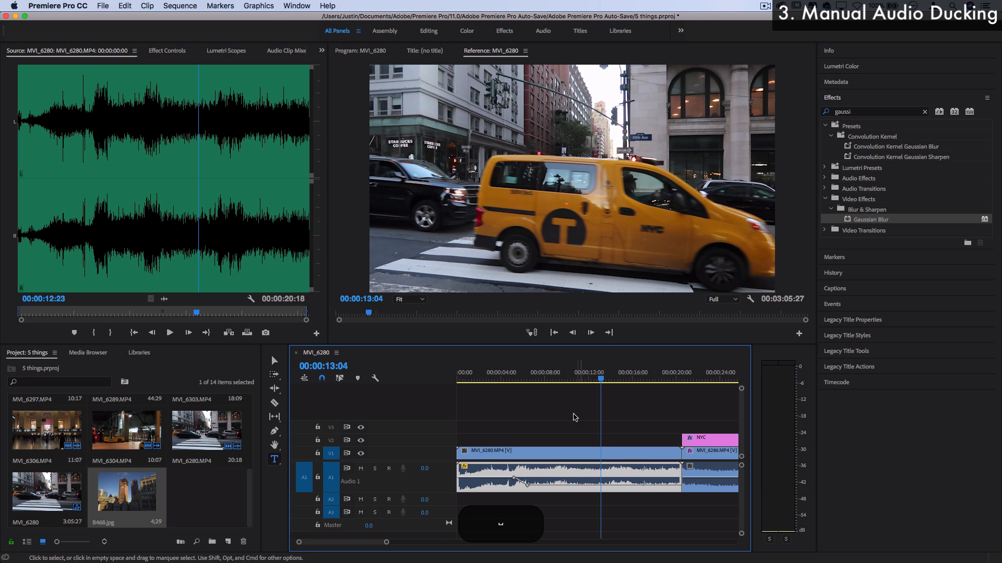
{"action": "left_click", "coordinate": [167, 50]}
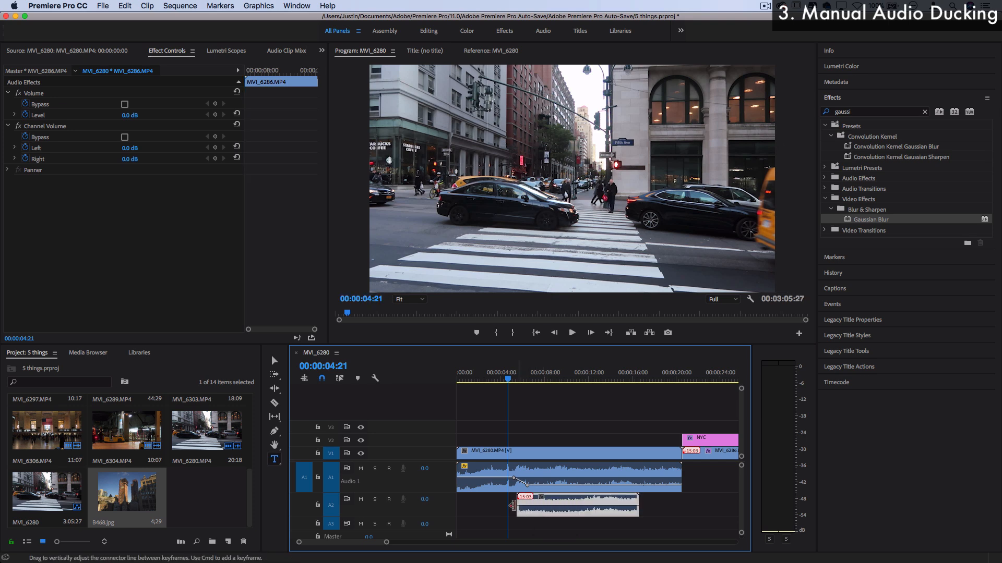
{"action": "left_click", "coordinate": [578, 506]}
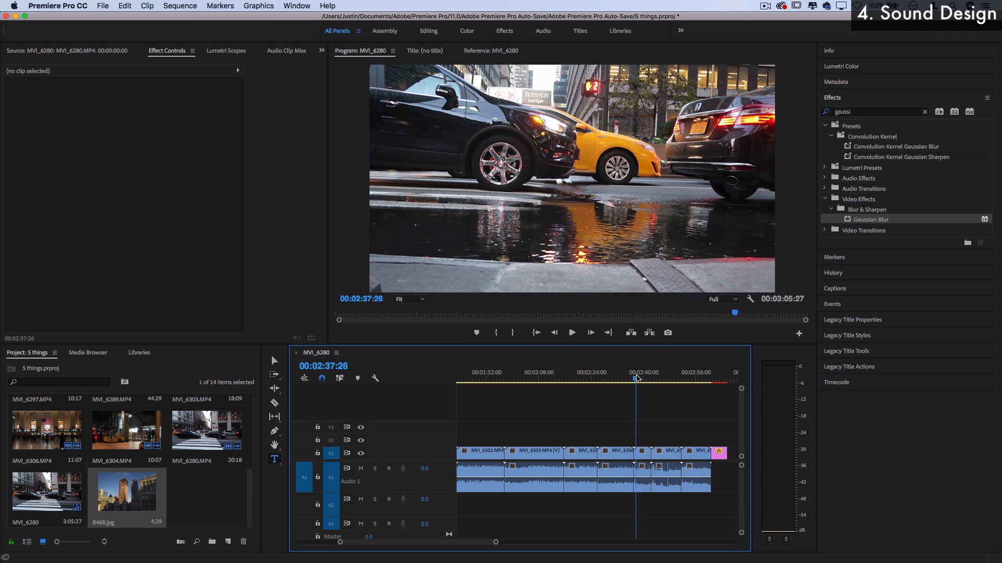
Import the Walk_On_Water and Light_Rain sound effect files into the project
{"action": "left_click", "coordinate": [571, 333]}
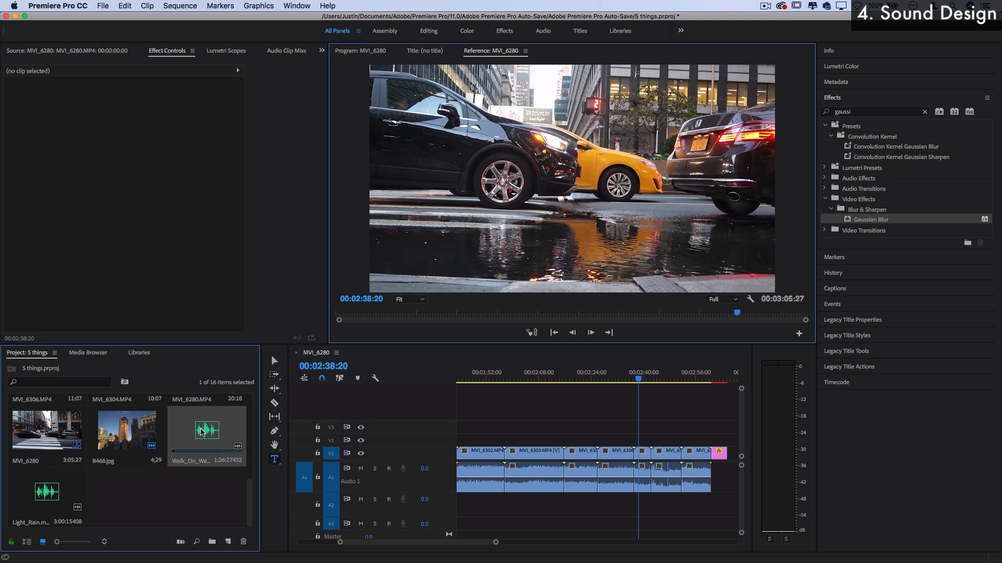
Place the Light_Rain and Walk_On_Water sound effects on A2 and A3 under the closing clips
{"action": "left_click_drag", "start_coordinate": [46, 492], "coordinate": [693, 507]}
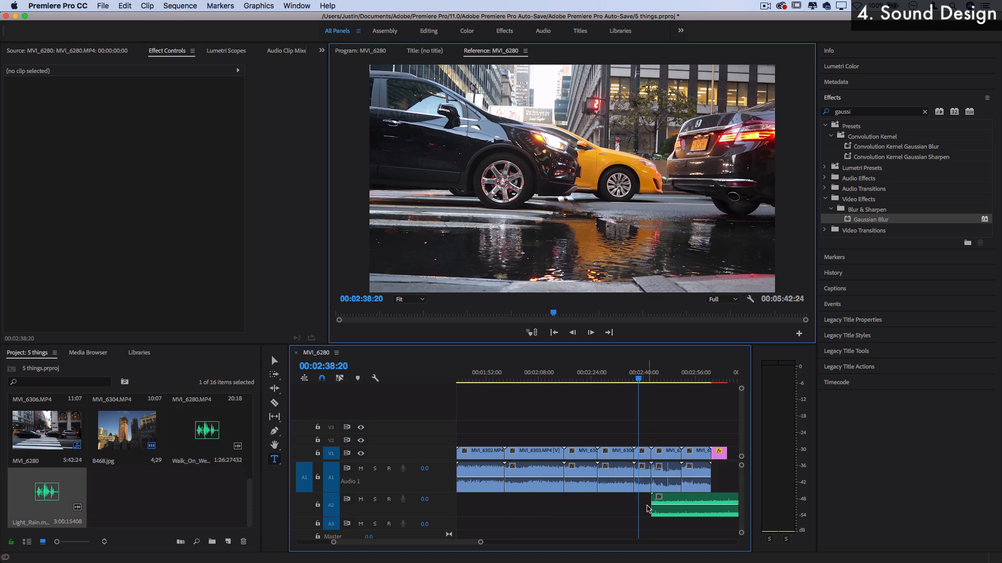
{"action": "left_click", "coordinate": [694, 505]}
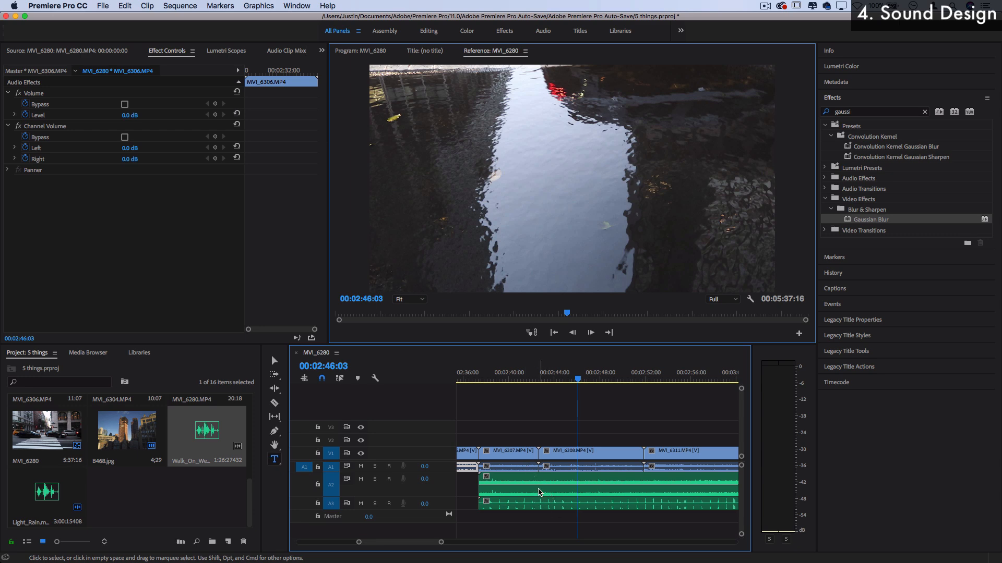
{"action": "left_click", "coordinate": [507, 451]}
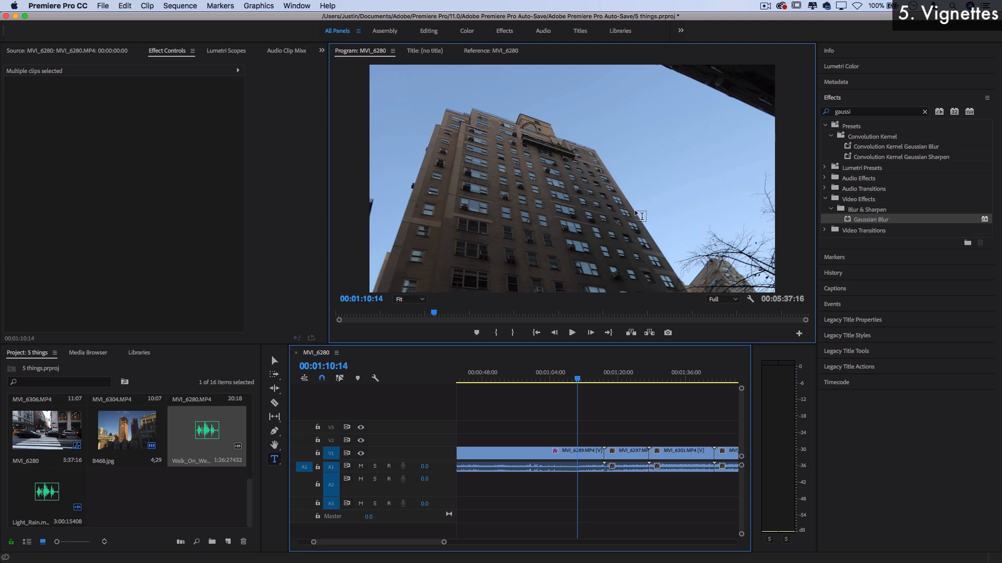
Open Lumetri Color for the building shot and darken the vignette Amount
{"action": "left_click", "coordinate": [924, 112]}
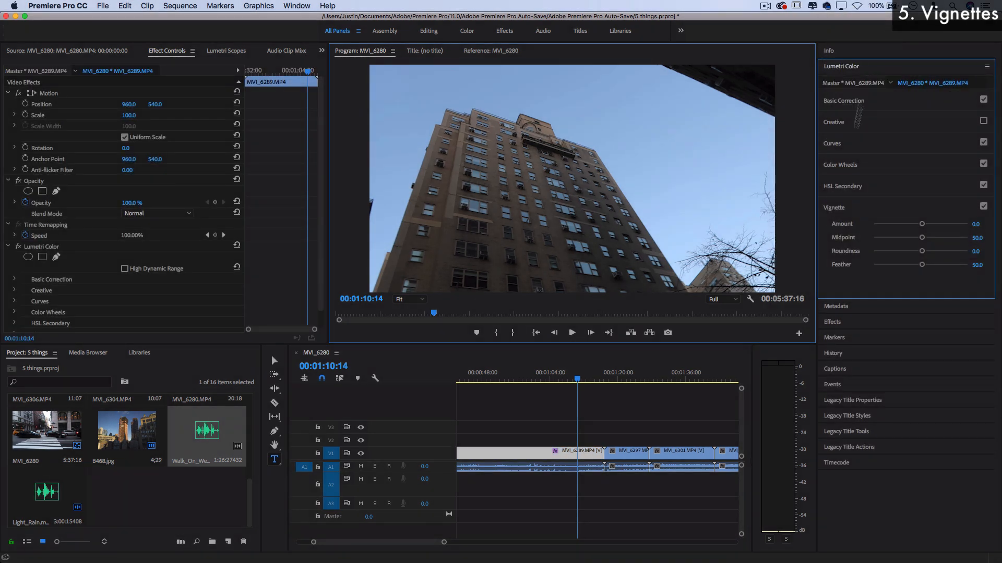
{"action": "left_click", "coordinate": [833, 208]}
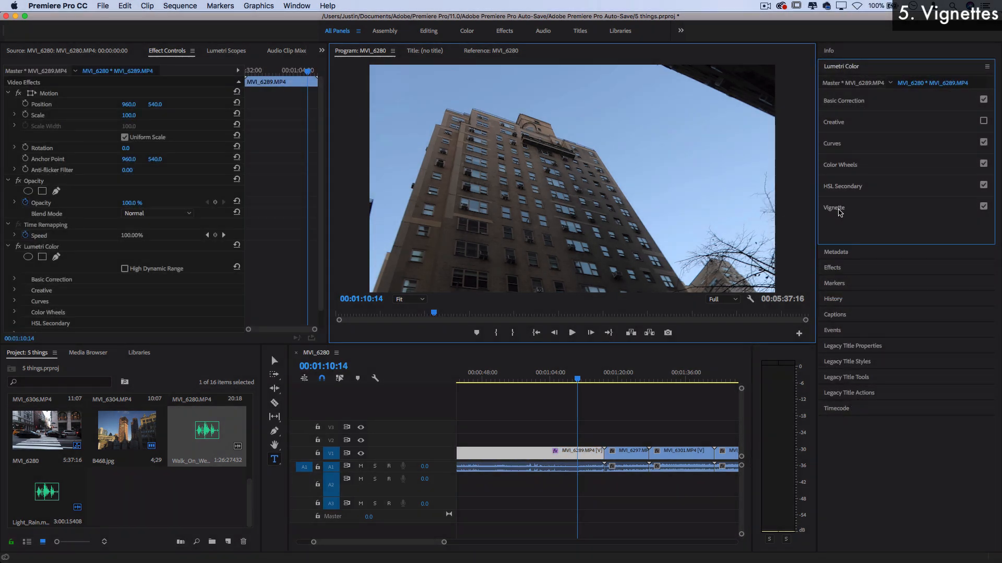
{"action": "left_click", "coordinate": [834, 208]}
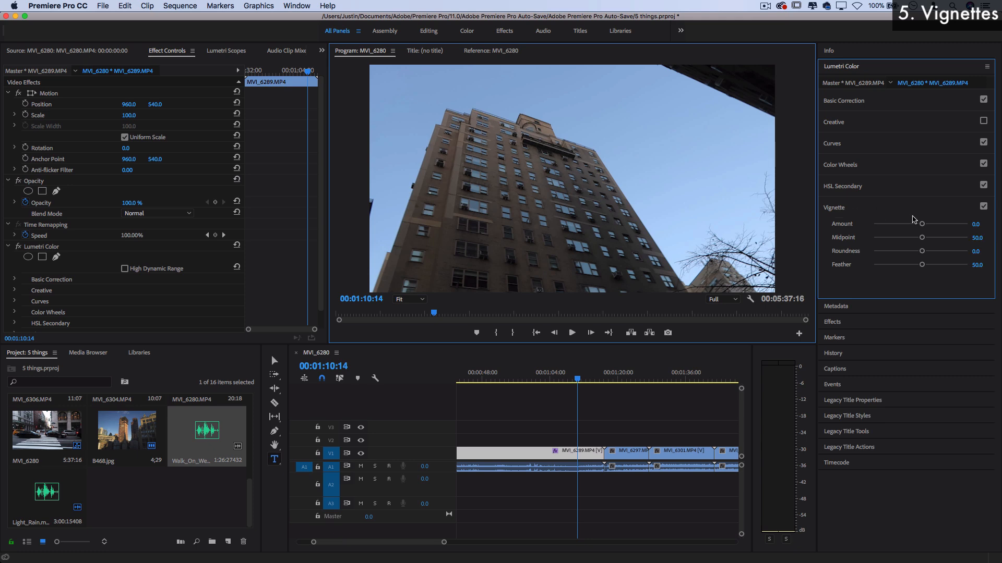
{"action": "left_click_drag", "start_coordinate": [922, 224], "coordinate": [914, 224]}
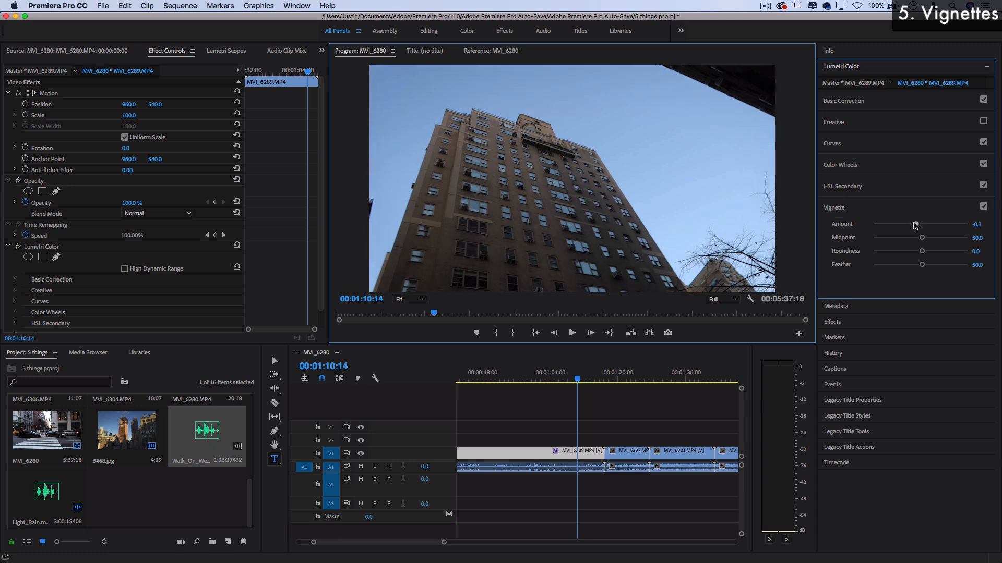
{"action": "left_click_drag", "start_coordinate": [919, 224], "coordinate": [899, 224]}
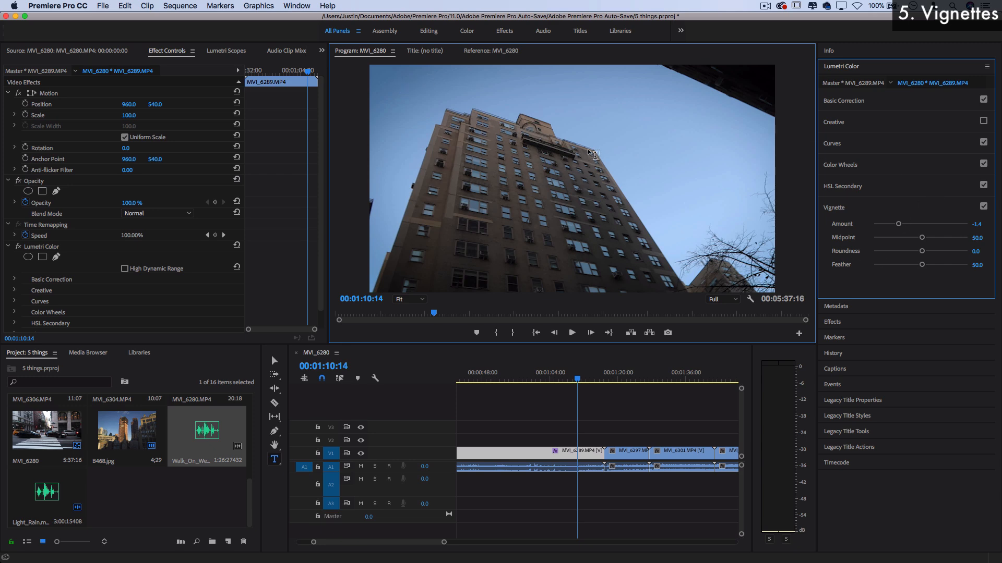
{"action": "mouse_move", "coordinate": [908, 241]}
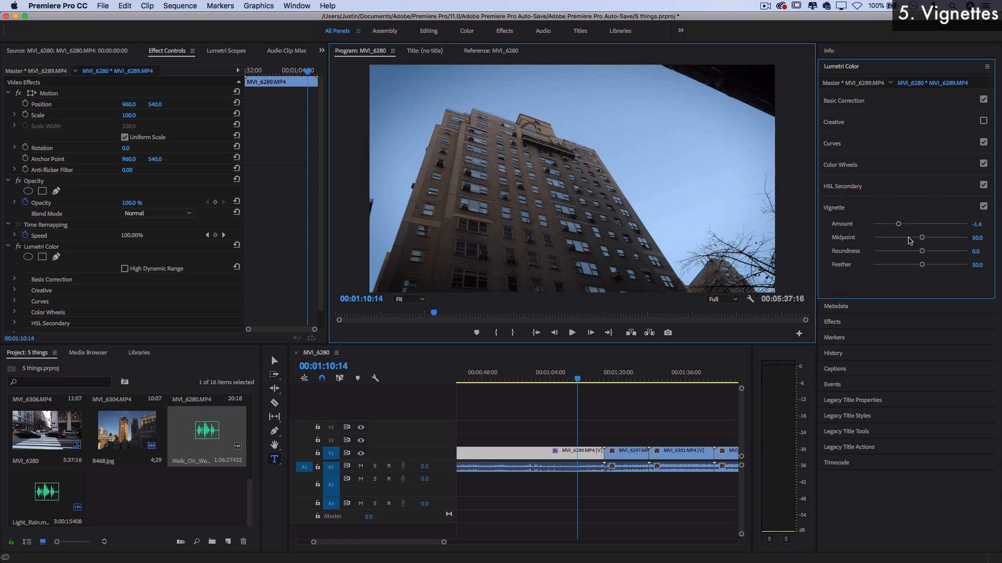
{"action": "left_click_drag", "start_coordinate": [898, 224], "coordinate": [878, 224]}
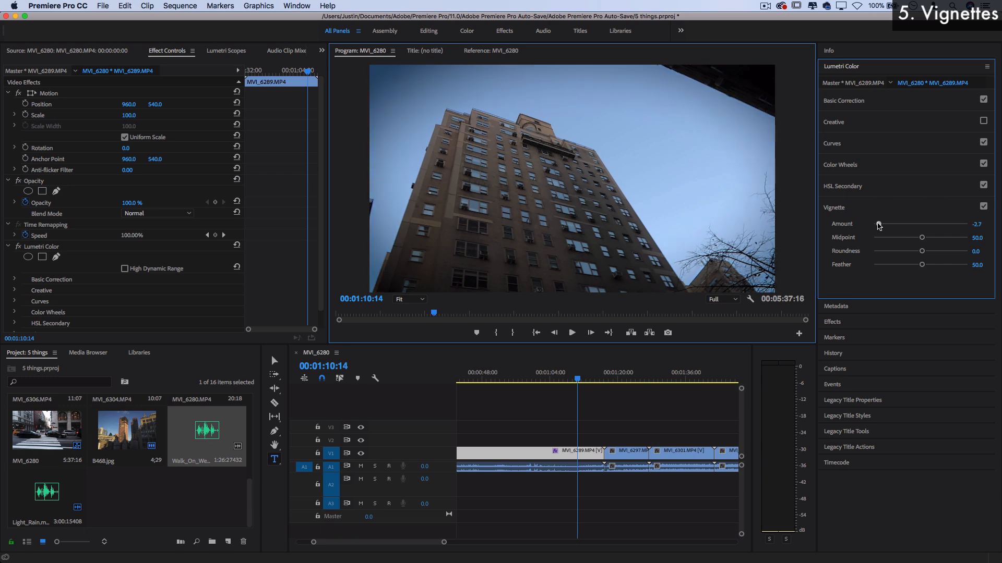
Set the vignette Midpoint to 77.3, settle Amount at -2.1, and expand Creative
{"action": "left_click_drag", "start_coordinate": [920, 238], "coordinate": [879, 238]}
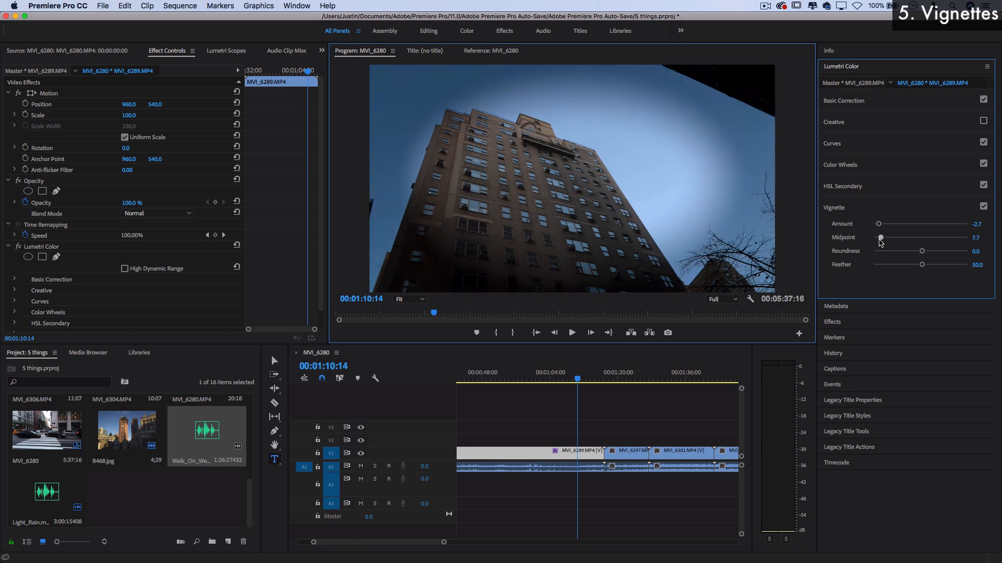
{"action": "left_click_drag", "start_coordinate": [879, 238], "coordinate": [886, 238]}
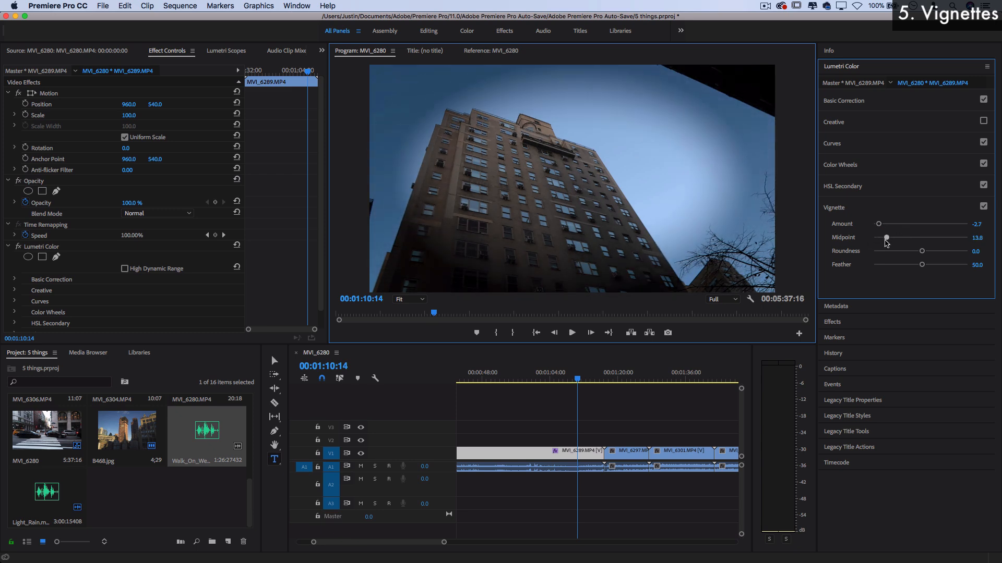
{"action": "left_click_drag", "start_coordinate": [885, 238], "coordinate": [921, 238]}
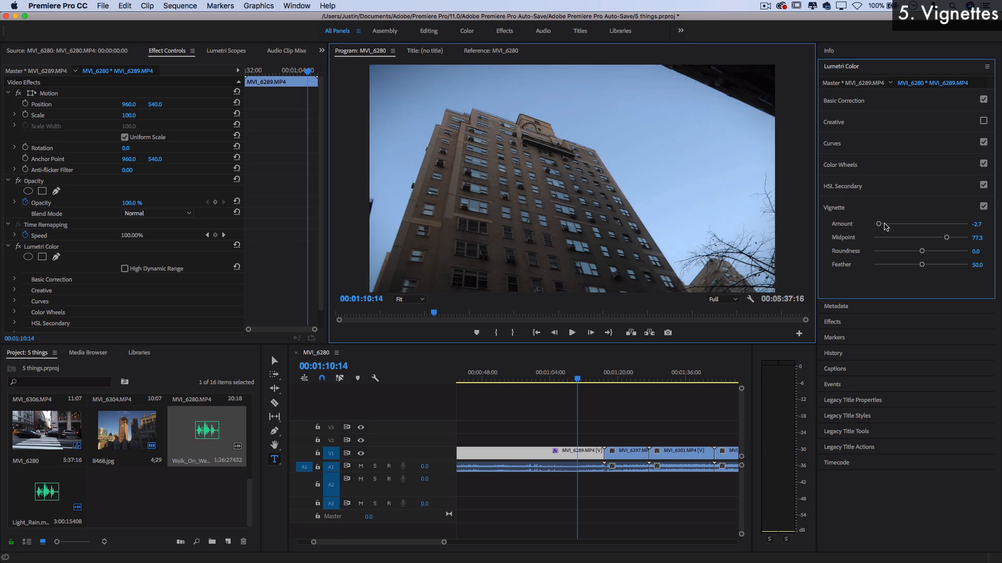
{"action": "left_click_drag", "start_coordinate": [878, 224], "coordinate": [886, 224]}
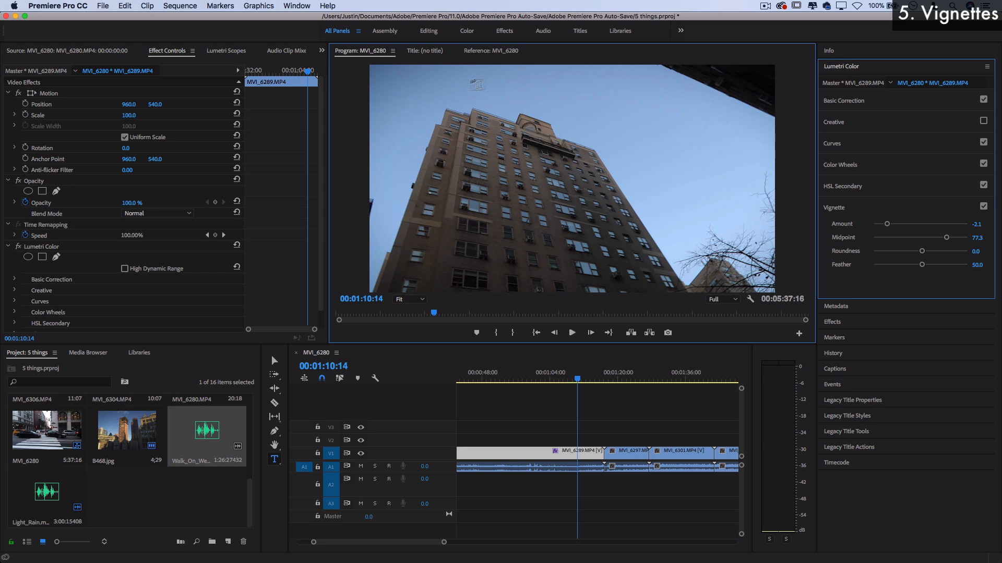
{"action": "left_click", "coordinate": [984, 208]}
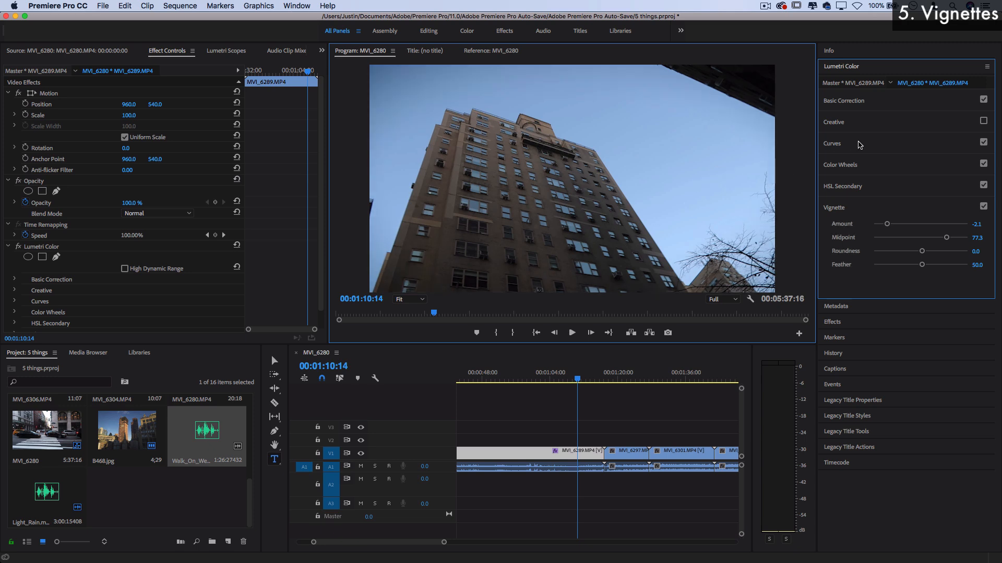
{"action": "left_click", "coordinate": [833, 122]}
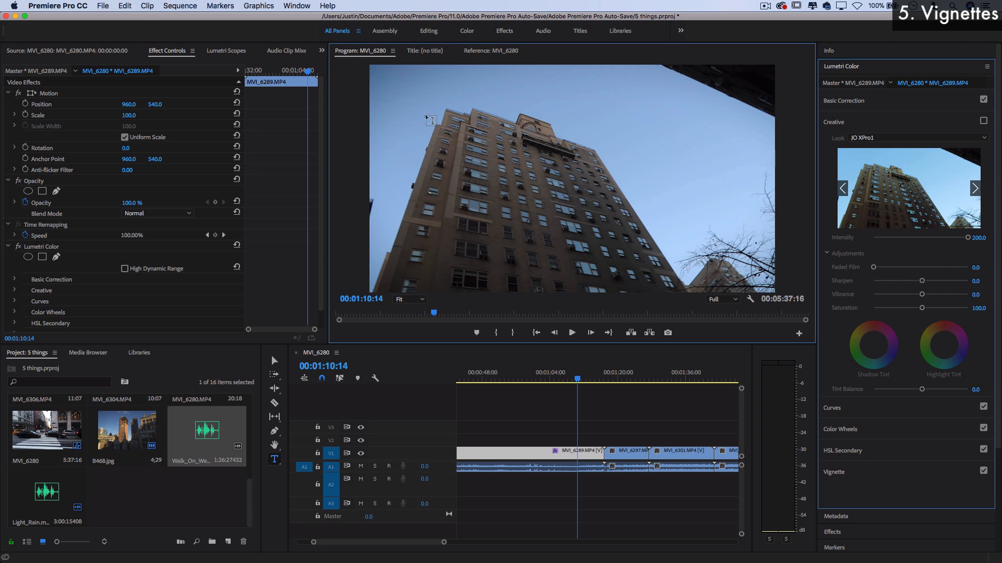
{"action": "mouse_move", "coordinate": [888, 154]}
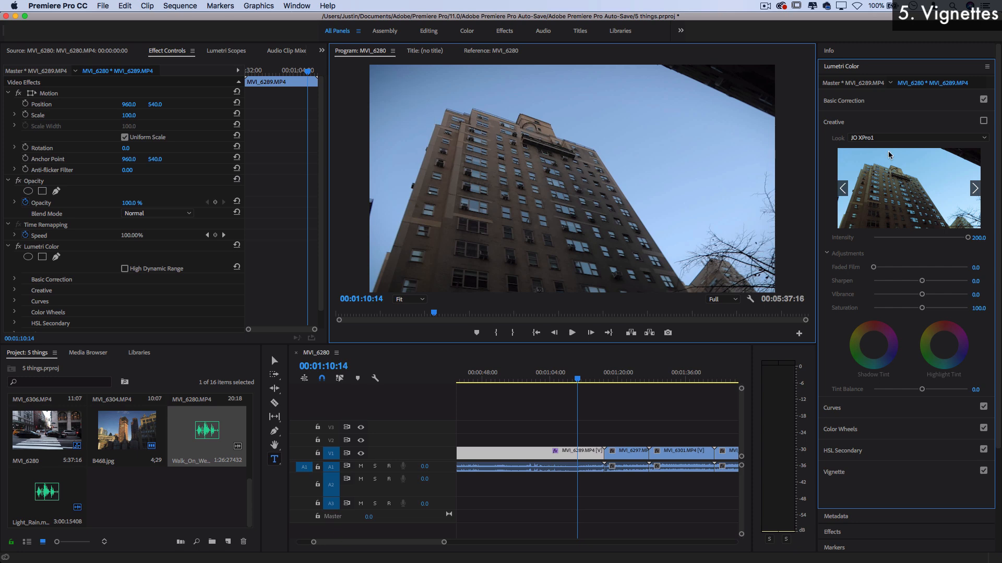
Apply the JO XPro1 creative look to the building shot at intensity about 100
{"action": "left_click", "coordinate": [916, 137]}
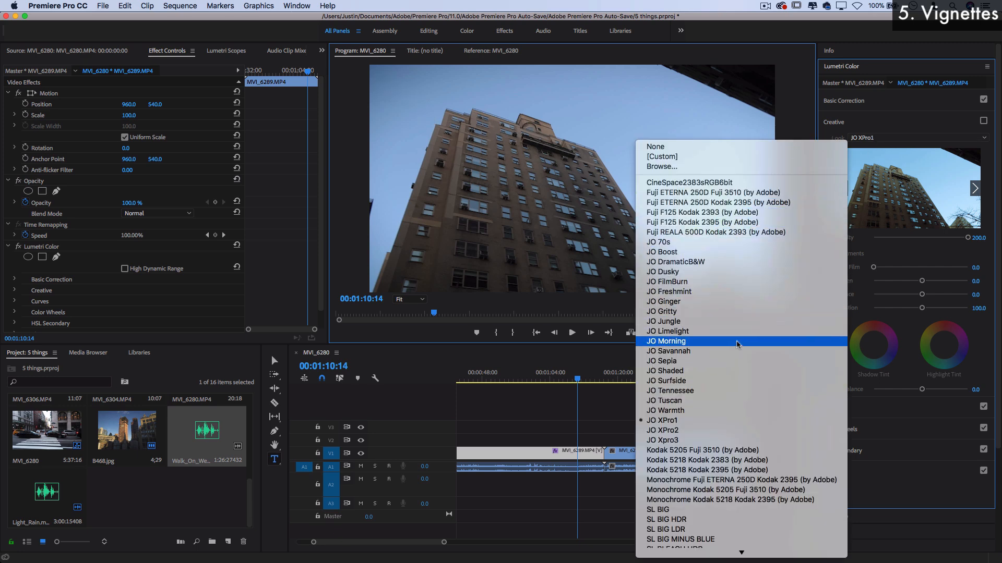
{"action": "left_click", "coordinate": [668, 350]}
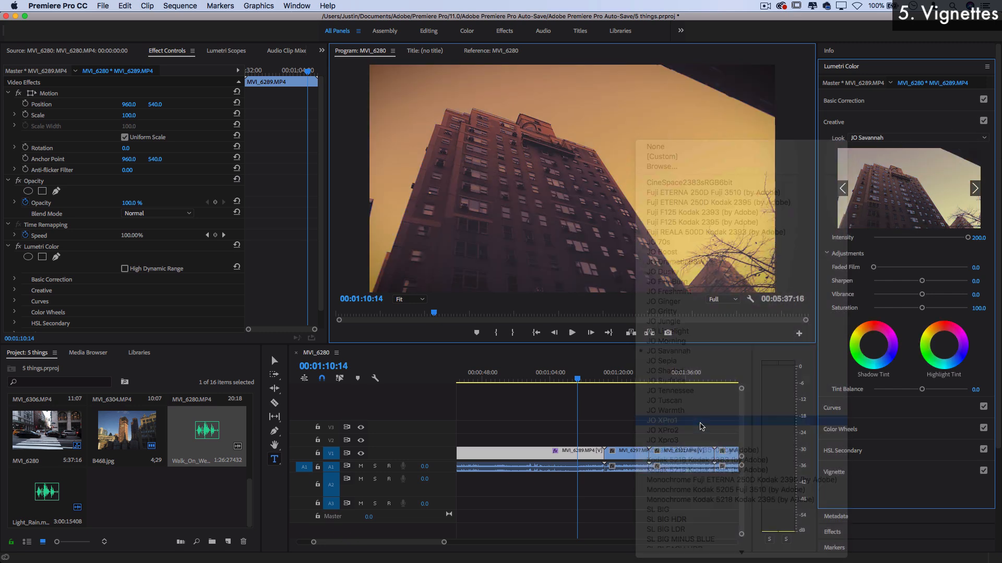
{"action": "left_click", "coordinate": [663, 421]}
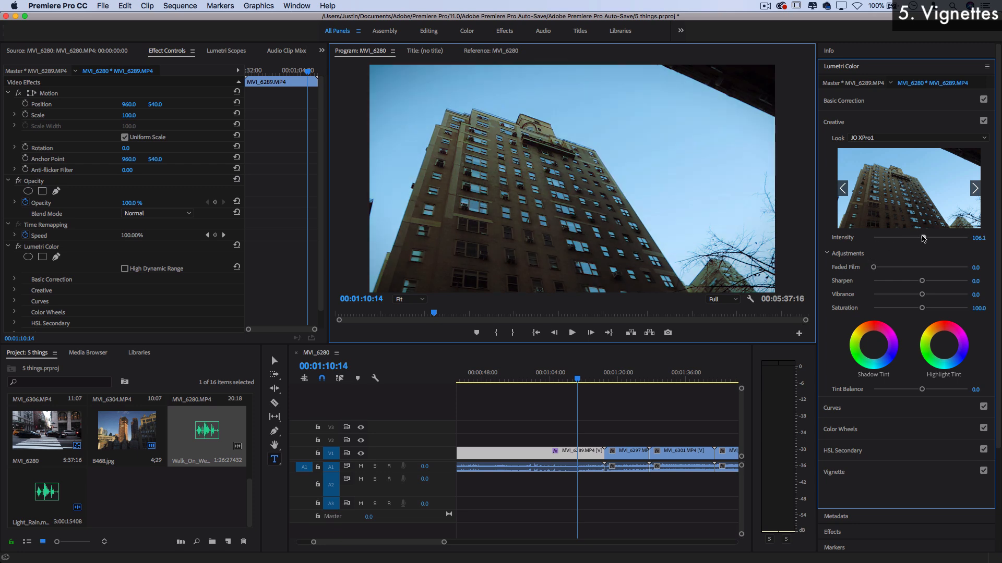
{"action": "left_click_drag", "start_coordinate": [922, 237], "coordinate": [907, 238]}
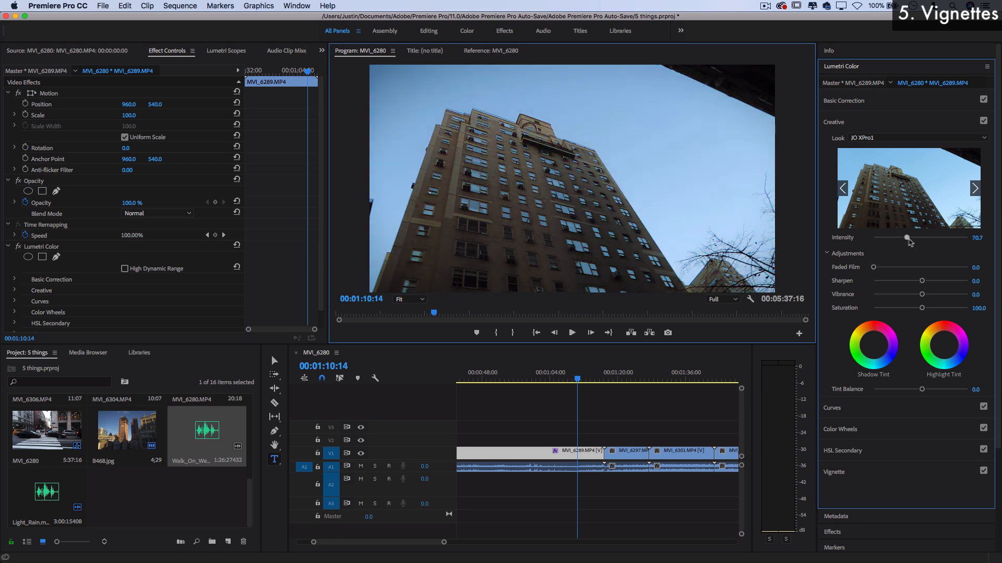
{"action": "left_click_drag", "start_coordinate": [907, 237], "coordinate": [938, 237]}
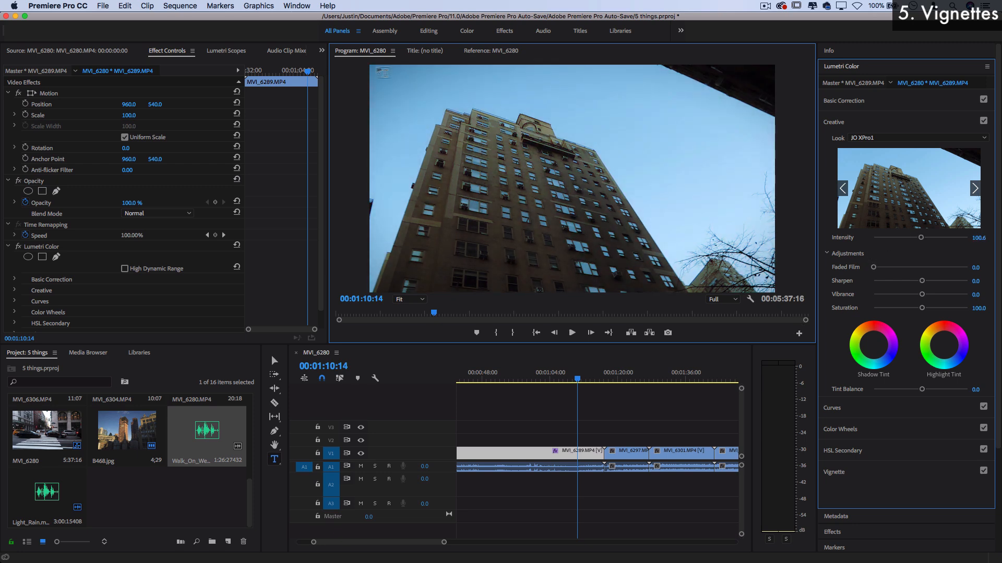
{"action": "left_click", "coordinate": [408, 298]}
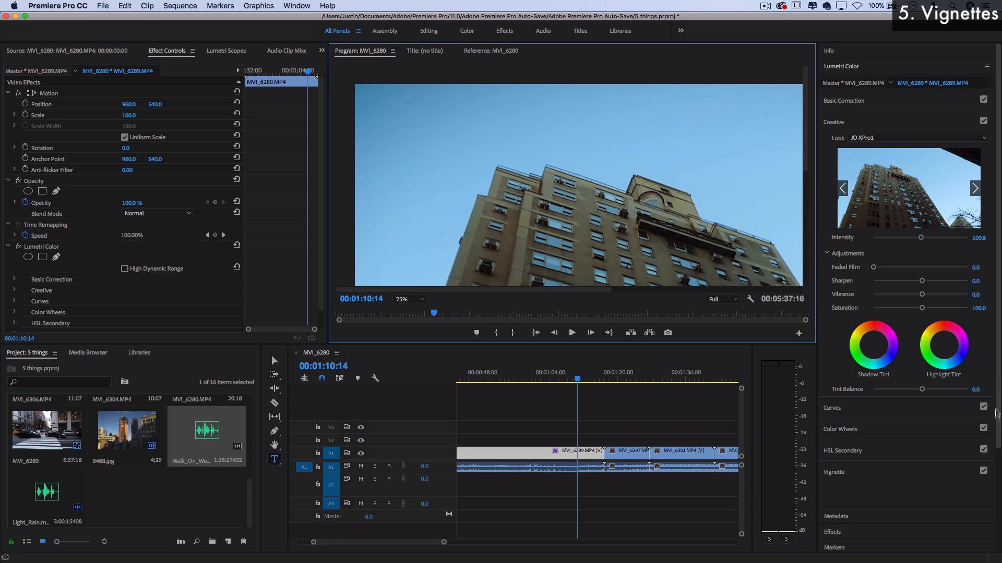
Switch the Creative look to JO Boost, then turn the Creative section off to compare
{"action": "left_click", "coordinate": [982, 472]}
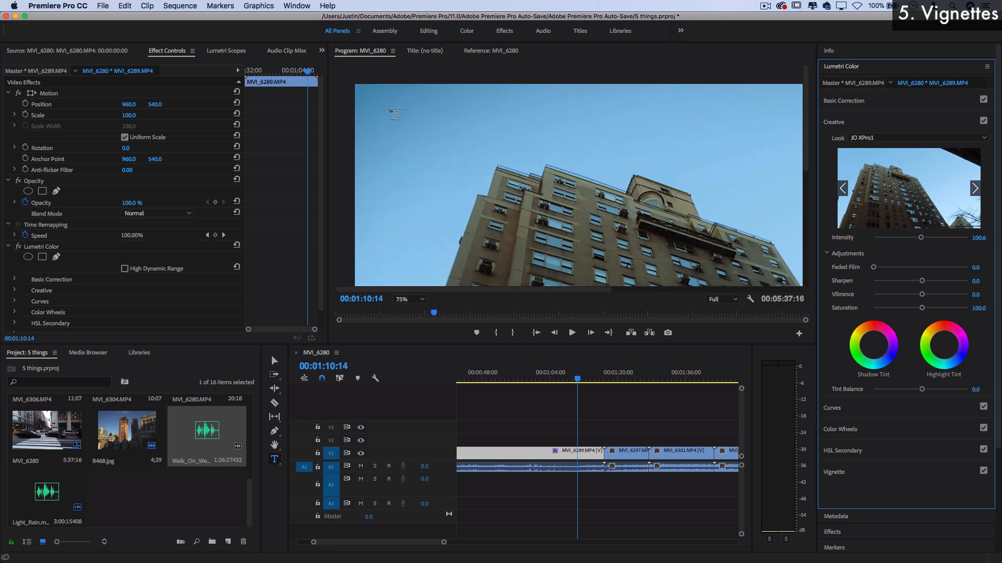
{"action": "mouse_move", "coordinate": [481, 193]}
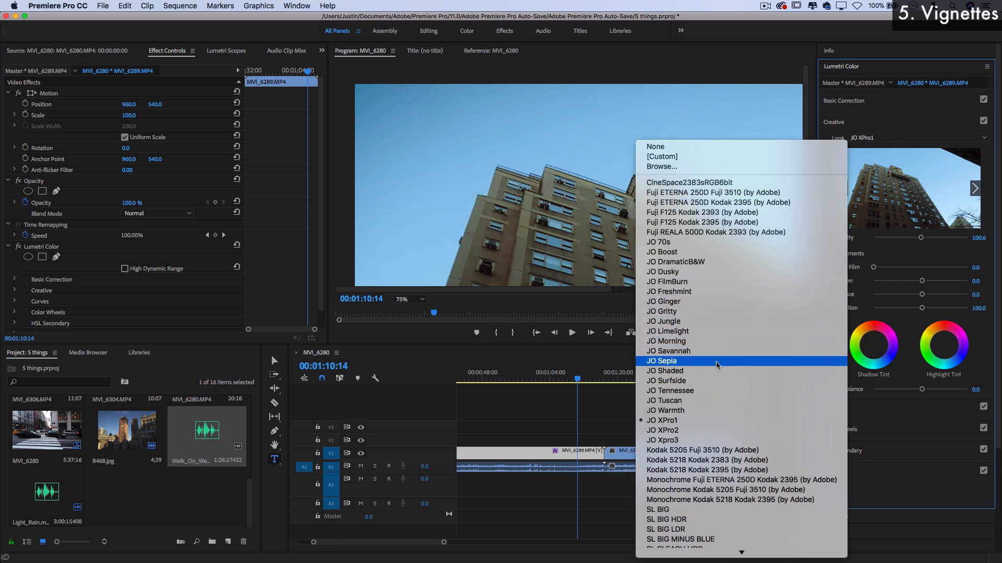
{"action": "left_click", "coordinate": [661, 251]}
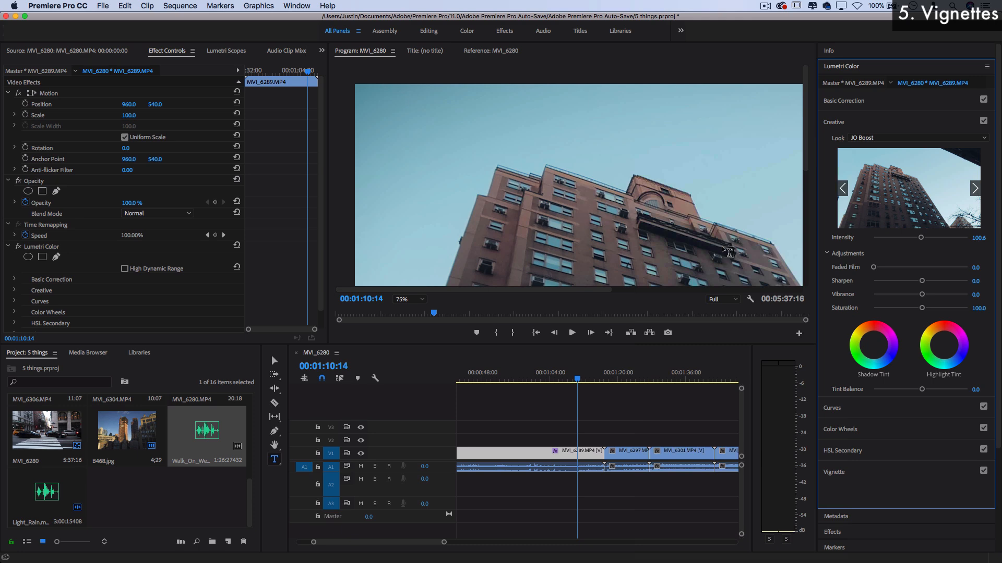
{"action": "mouse_move", "coordinate": [522, 160]}
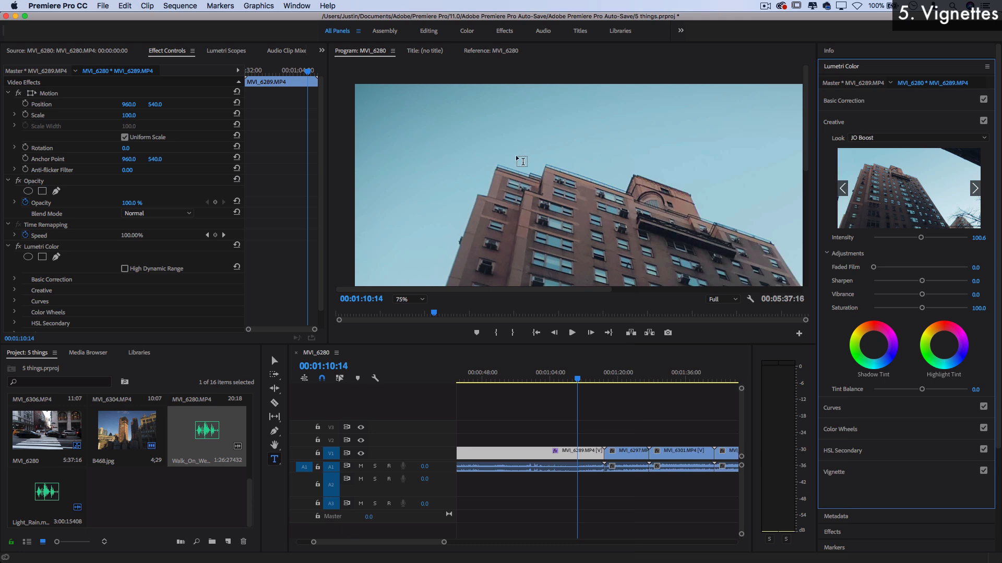
{"action": "left_click", "coordinate": [401, 299]}
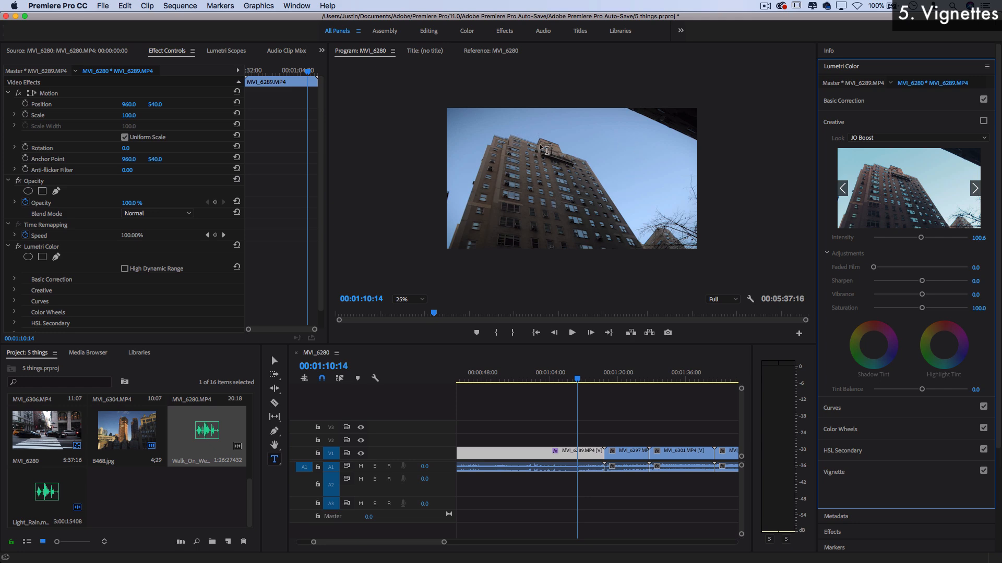
{"action": "mouse_move", "coordinate": [420, 97]}
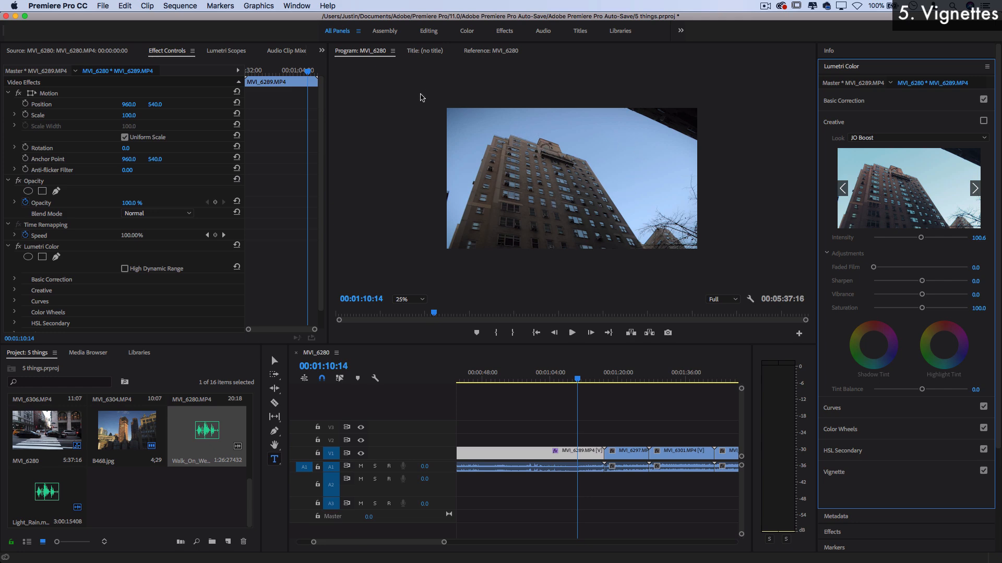